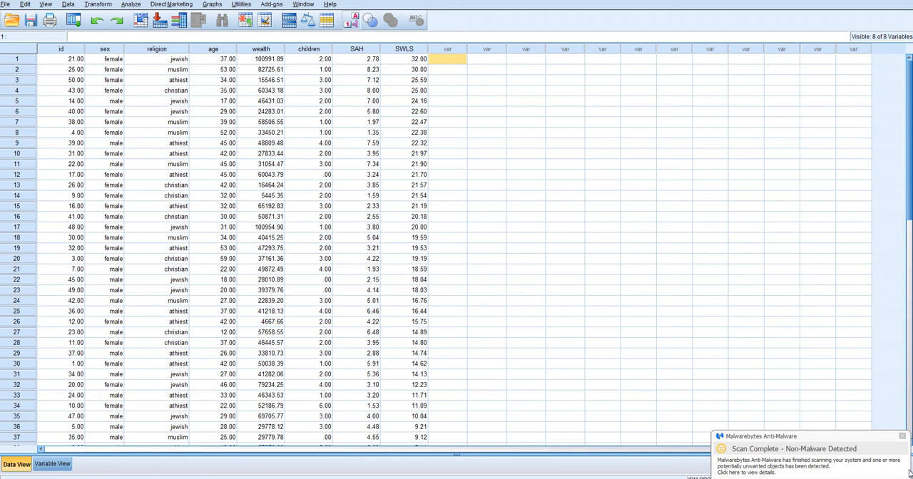
mouse_move(496, 307)
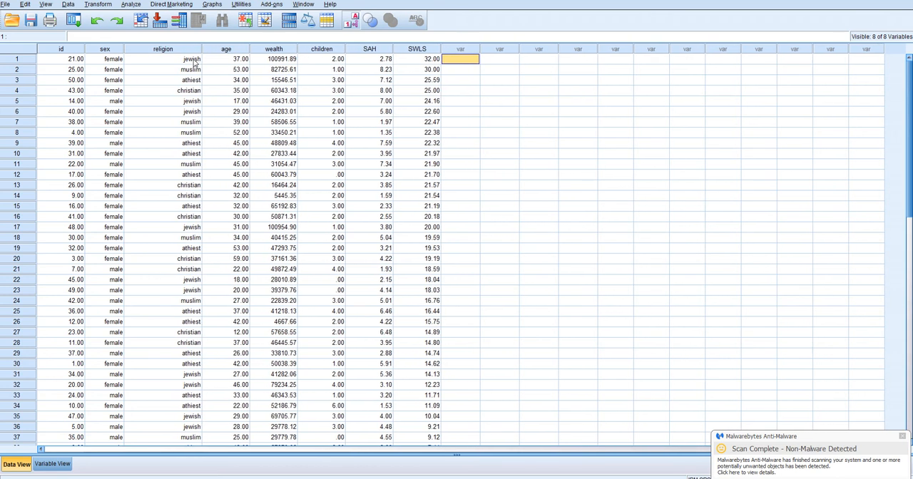
- Review the effects-coding scheme: Christian coded -1 throughout, Jewish coded 1 in its own column
left_click(162, 69)
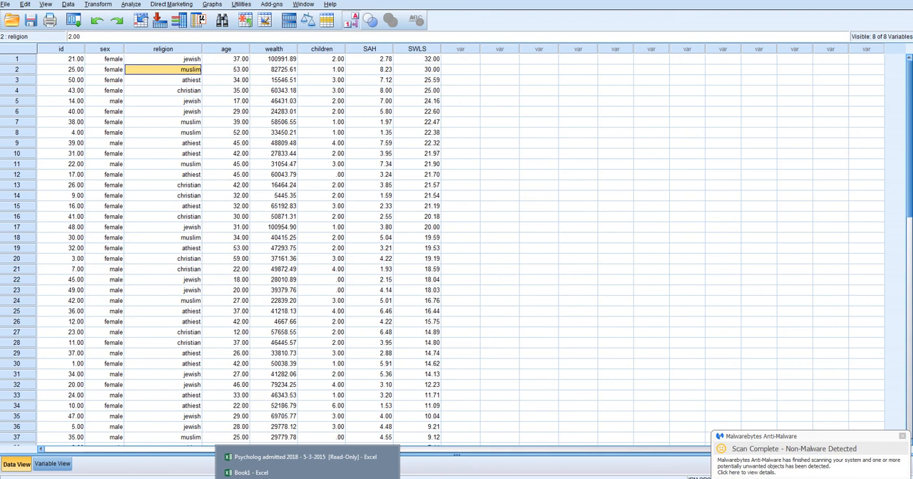
left_click(249, 474)
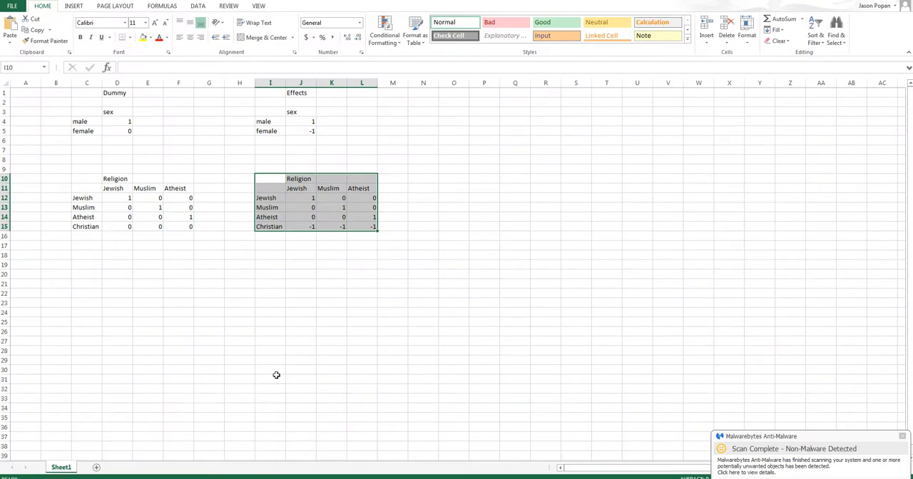
mouse_move(250, 311)
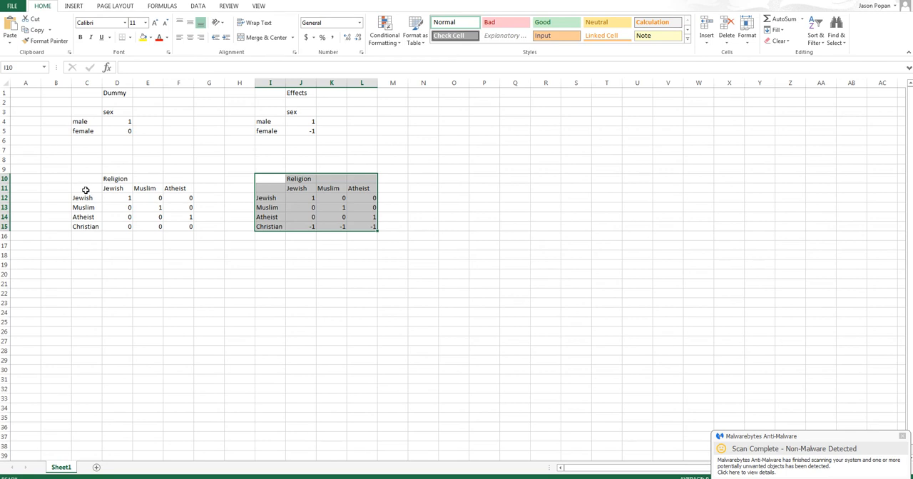
mouse_move(261, 242)
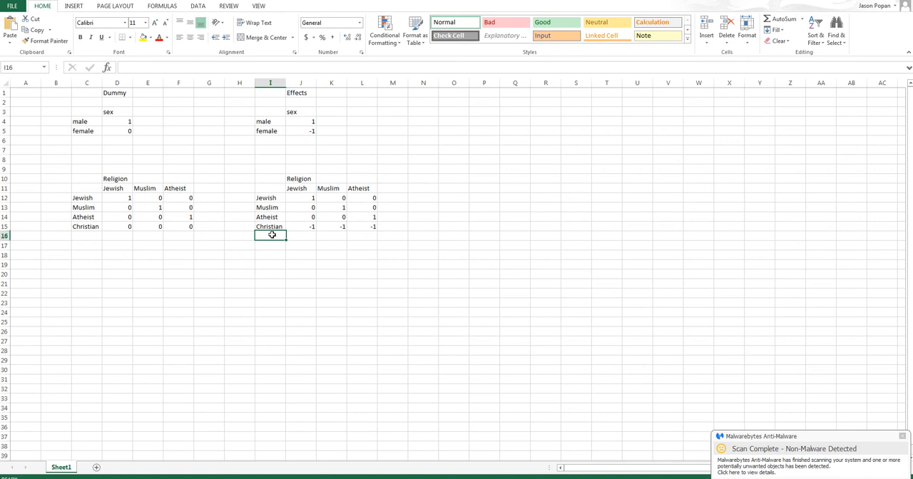
left_click_drag(270, 225, 299, 226)
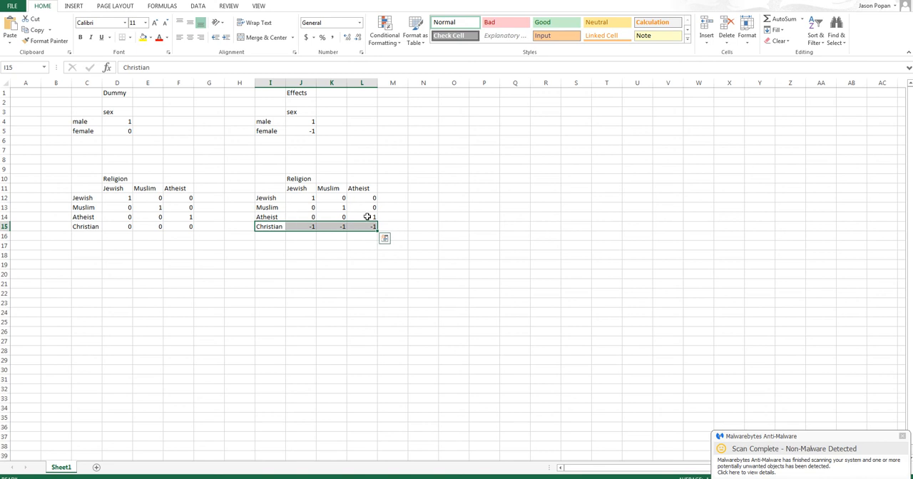
mouse_move(368, 214)
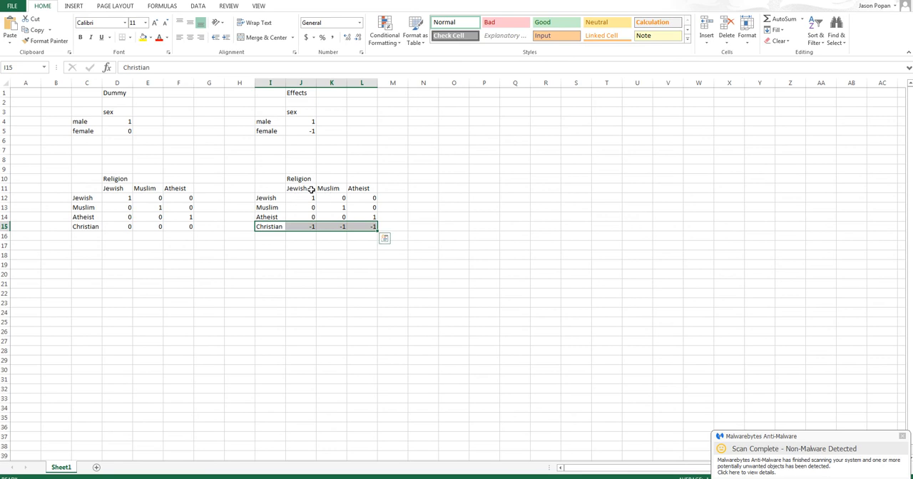
left_click(300, 188)
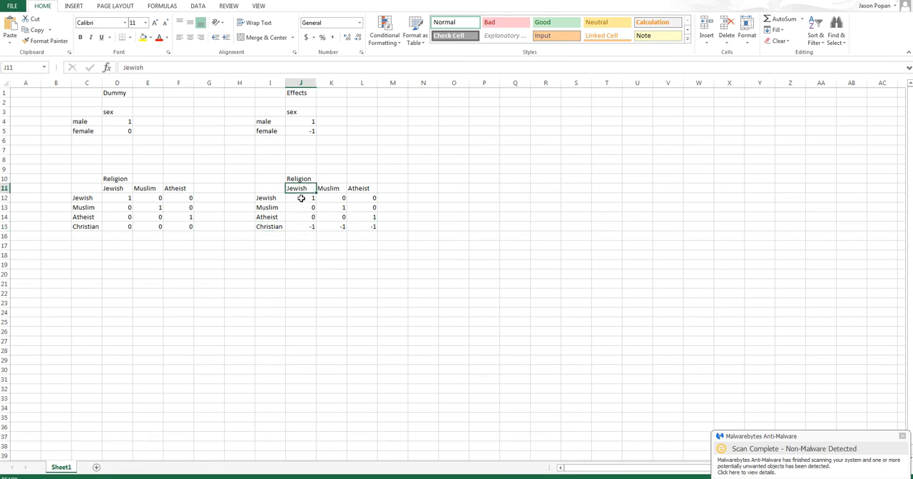
left_click(299, 197)
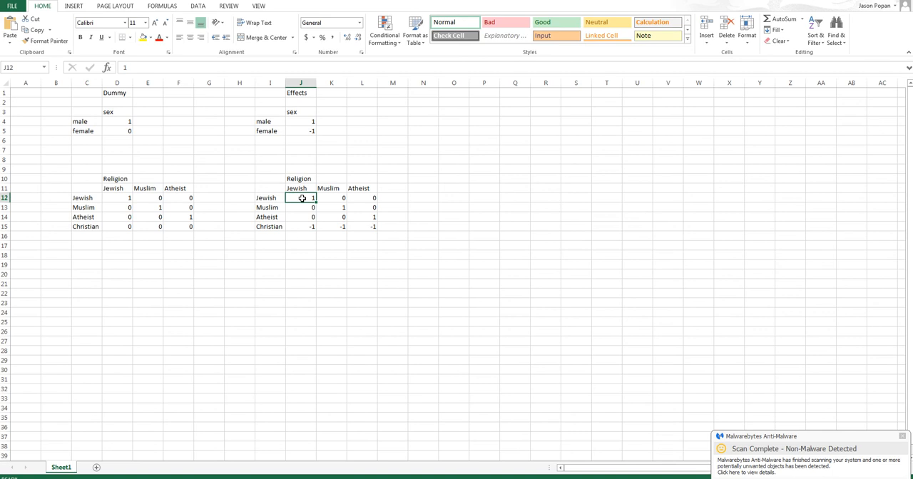
mouse_move(302, 211)
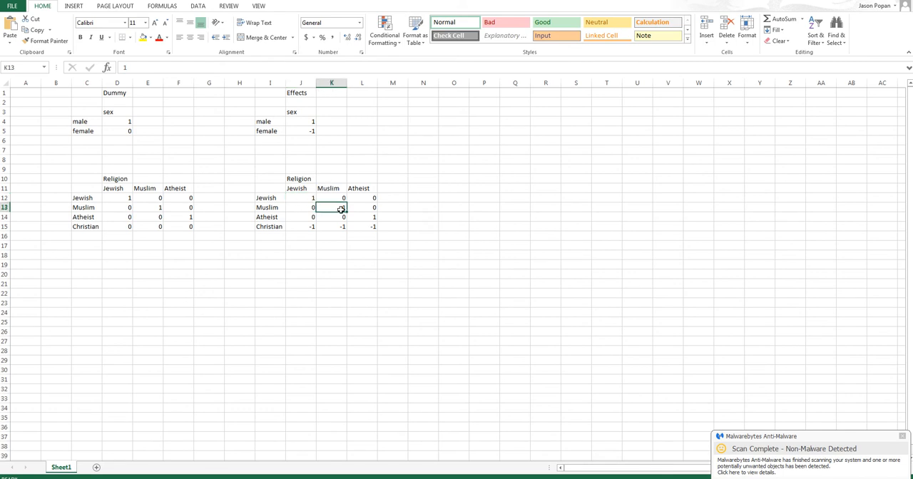
type("1")
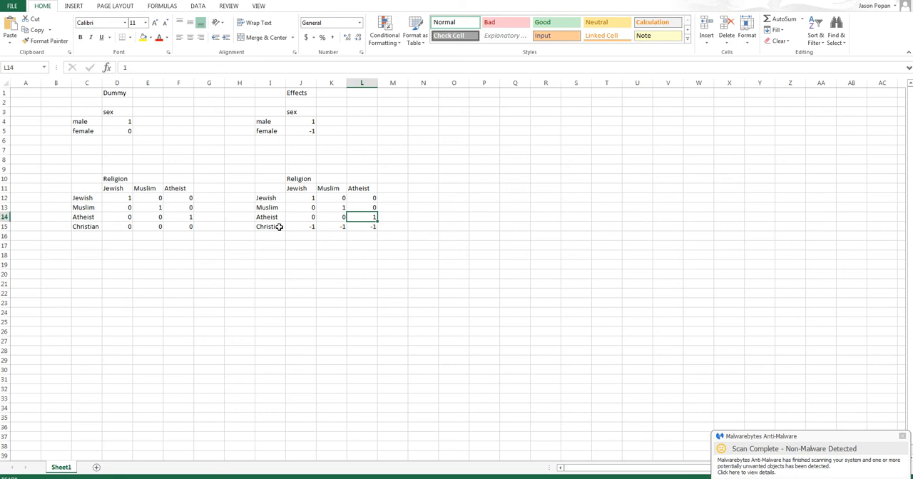
mouse_move(266, 197)
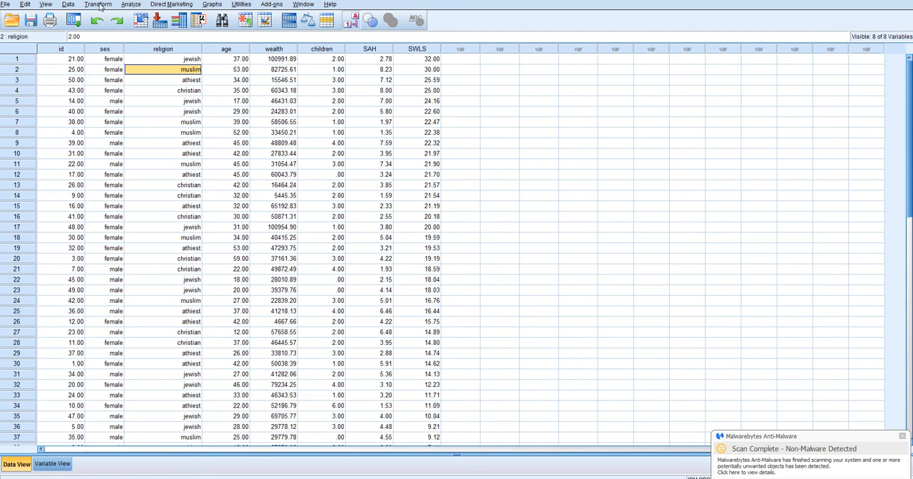
- Recode religion into a new variable effects_jewish labelled as comparing Jewish to the grand mean
left_click(98, 4)
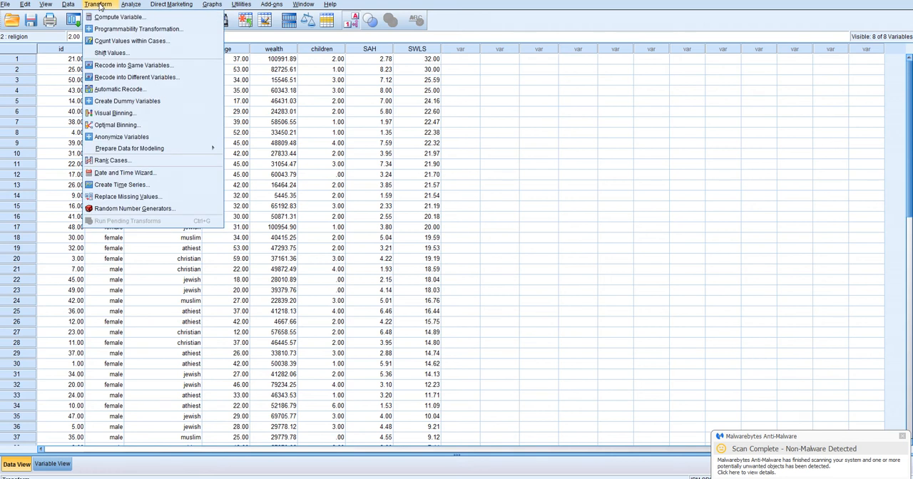
mouse_move(134, 77)
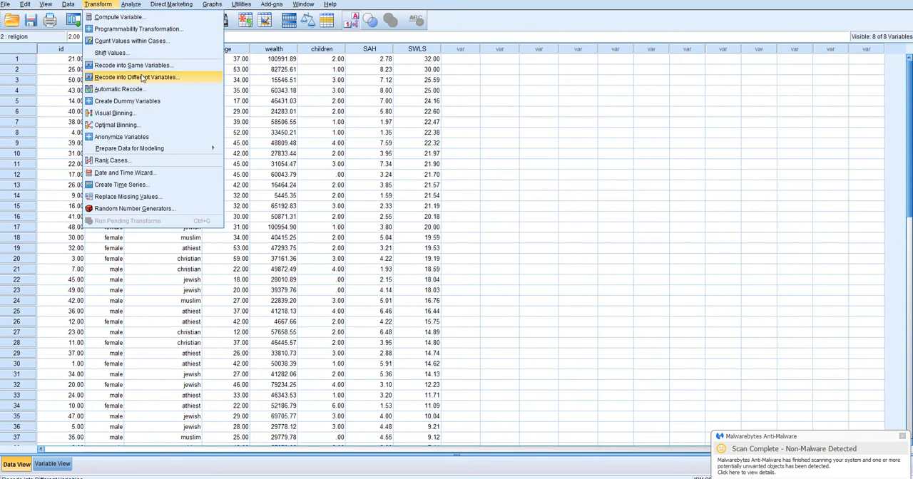
left_click(134, 77)
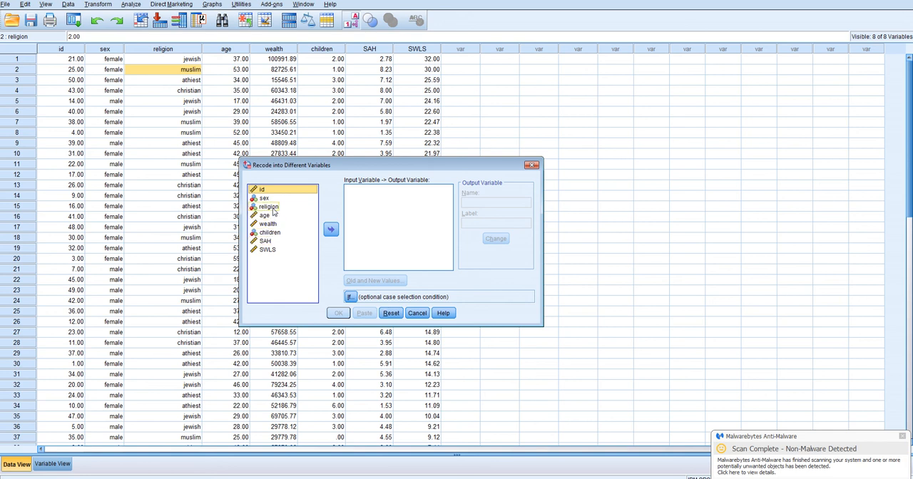
left_click(331, 228)
type("effects_jewish")
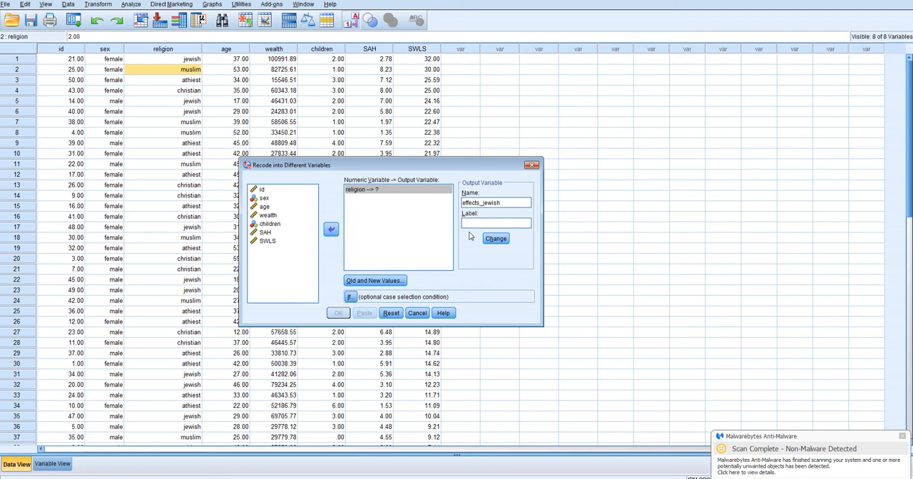
type("compares je")
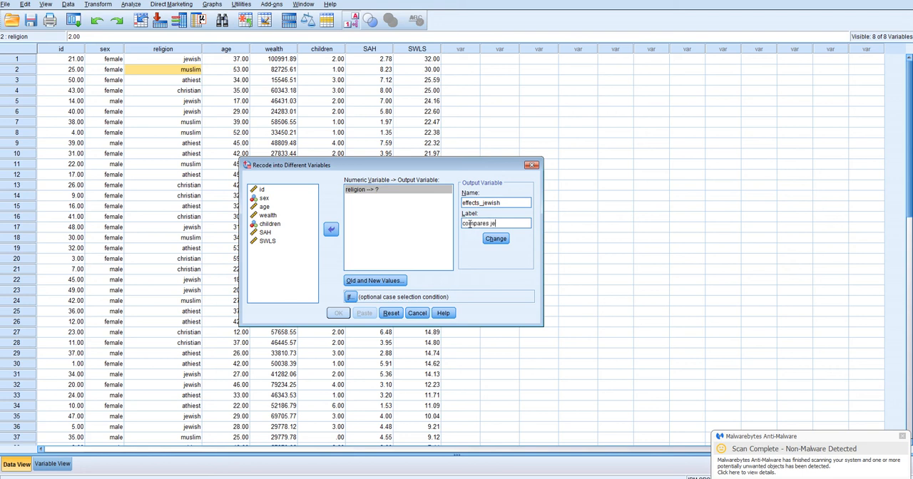
type("wish to grand mean")
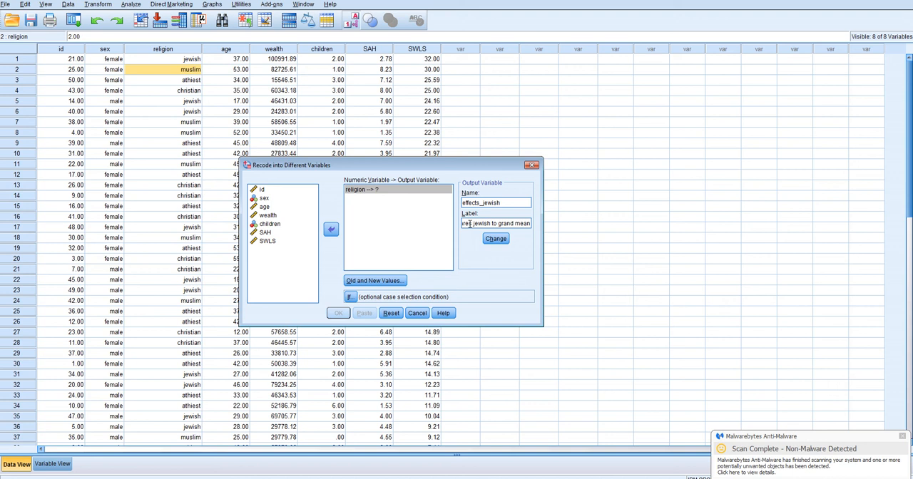
left_click(495, 238)
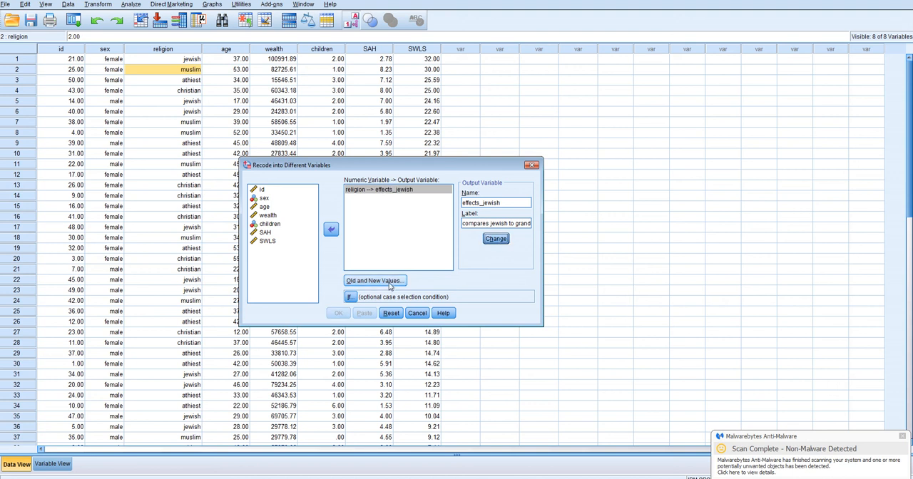
- Define the value rules 1→1, 4→-1 and all other values→0 for effects_jewish
left_click(374, 280)
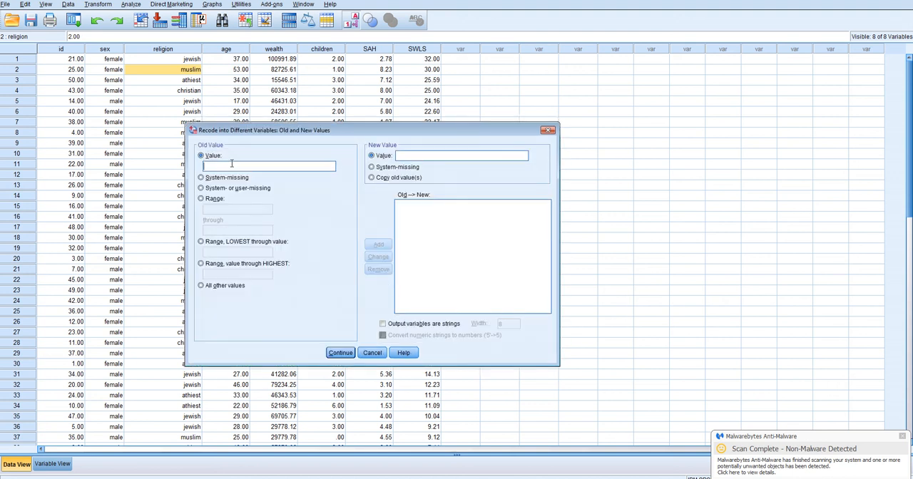
type("1")
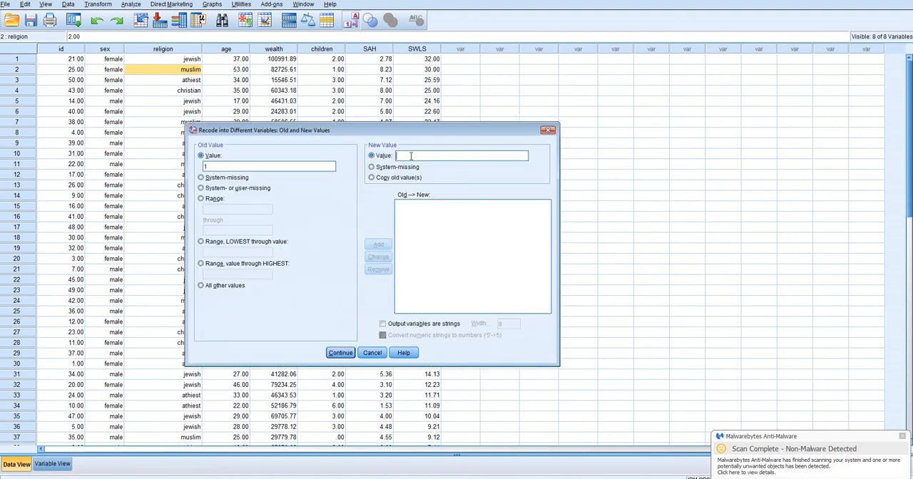
type("1")
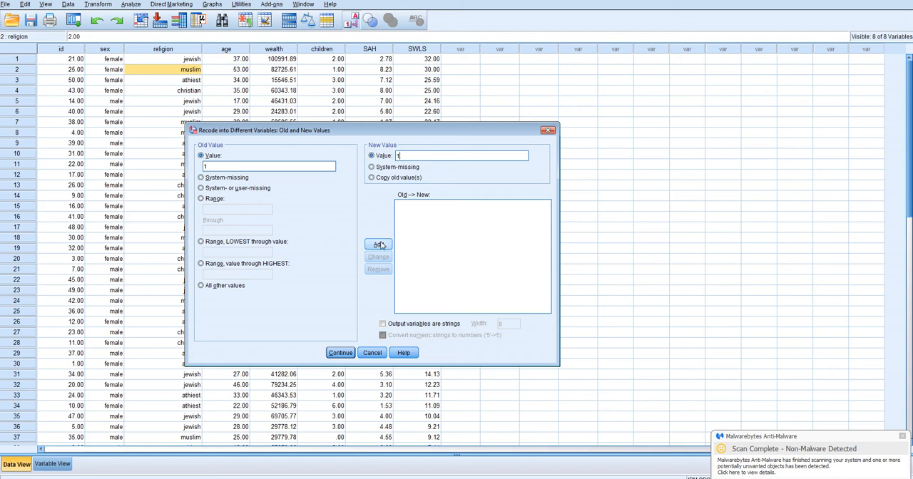
left_click(379, 244)
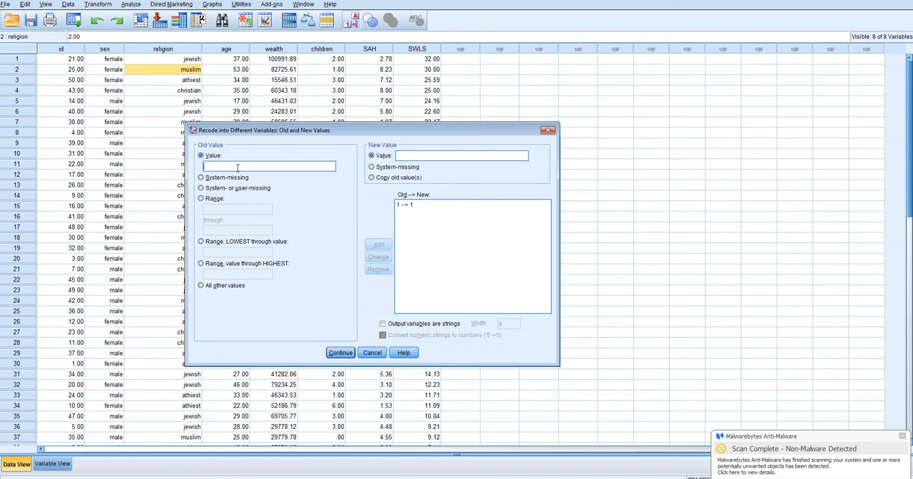
type("4")
left_click(461, 155)
type("-1")
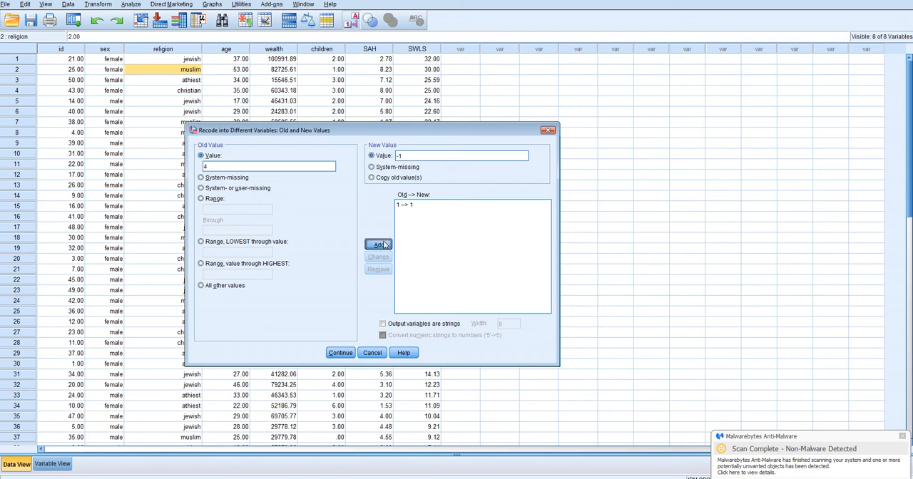
left_click(379, 244)
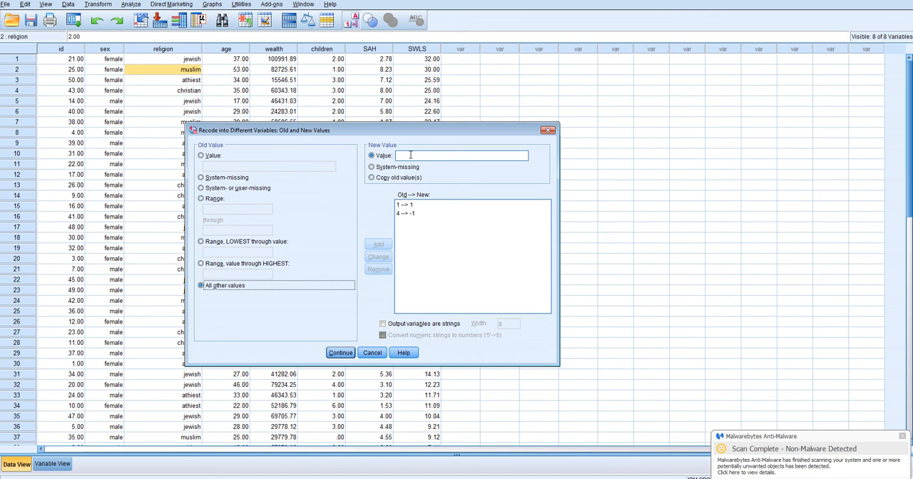
type("0")
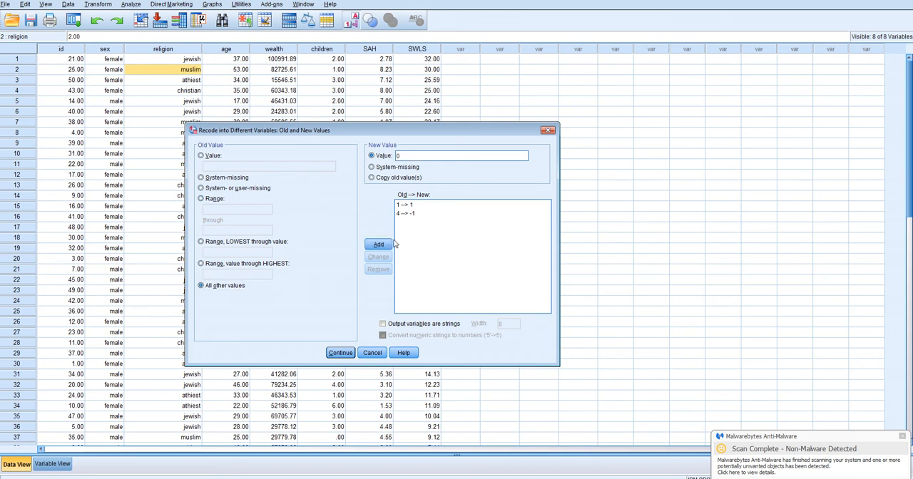
left_click(378, 246)
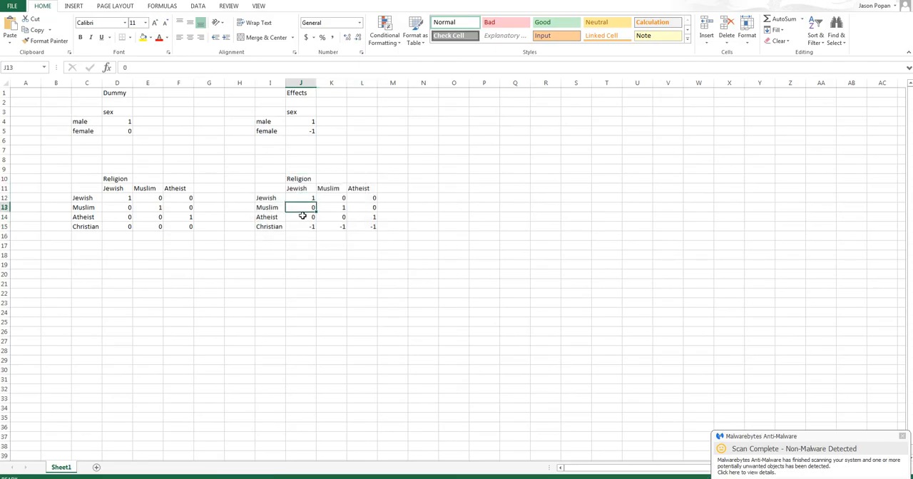
- Confirm the value rules and run the recode to create effects_jewish
left_click(301, 225)
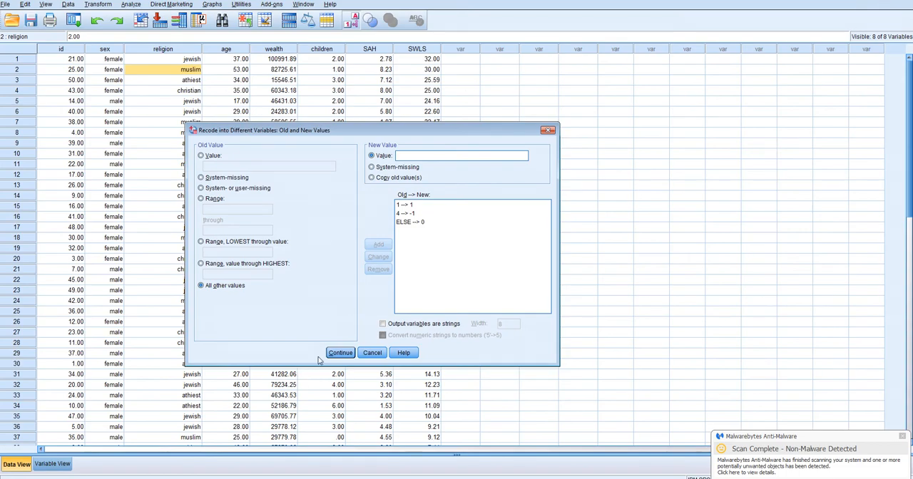
left_click(340, 352)
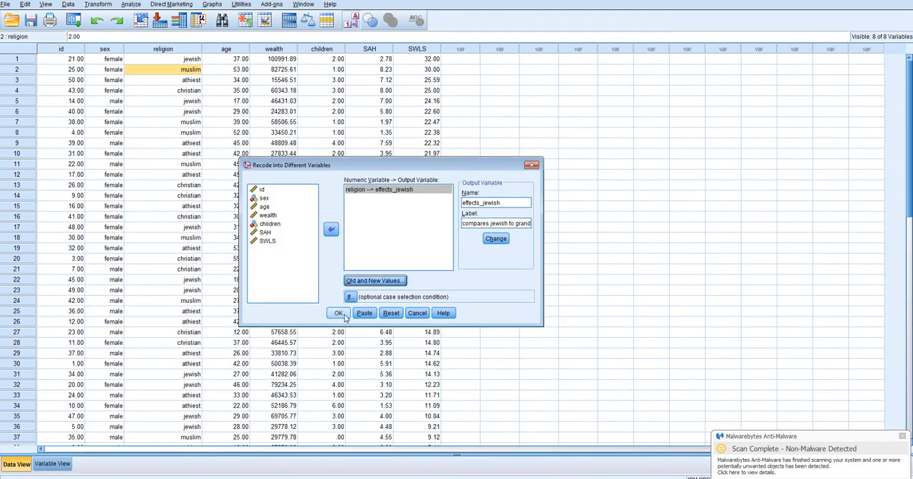
left_click(338, 313)
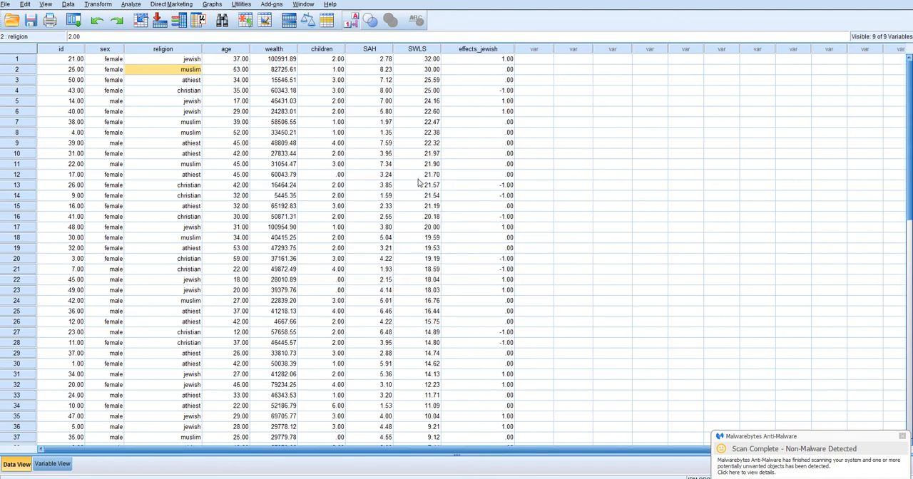
mouse_move(291, 77)
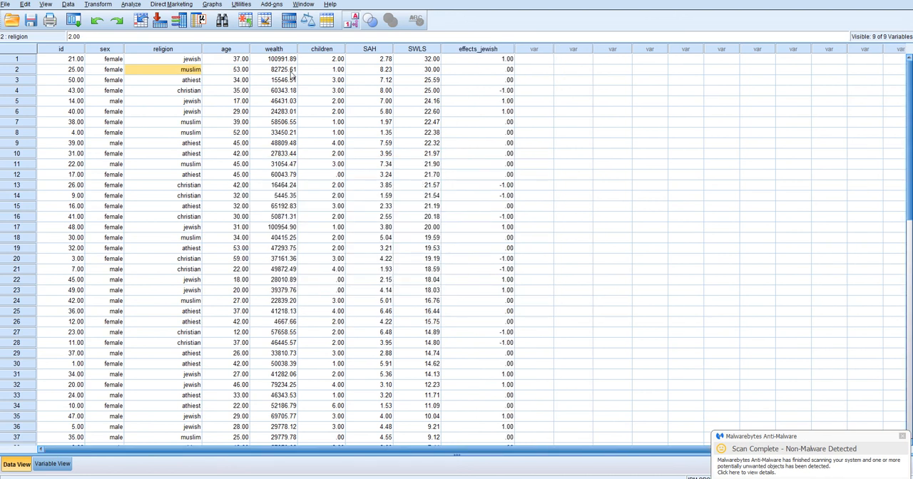
- Reset and recode religion into effects_muslim, labelled as comparing muslim to the grand mean
left_click(97, 4)
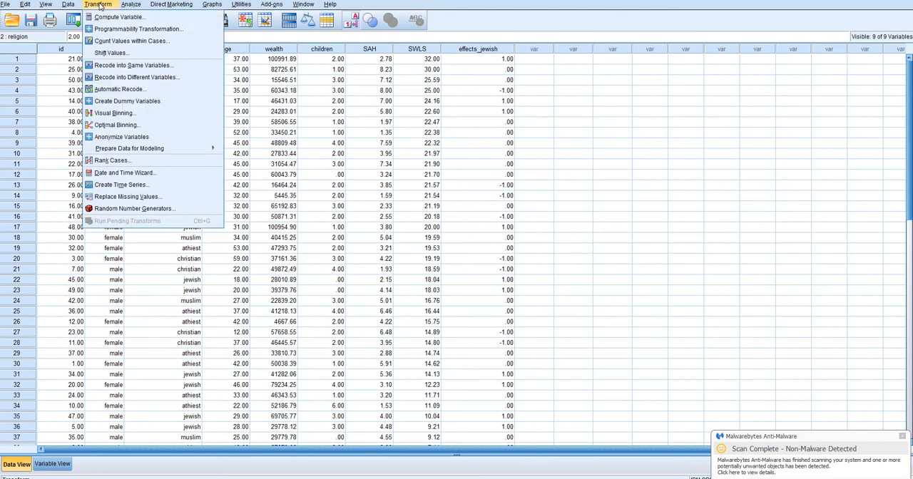
mouse_move(136, 77)
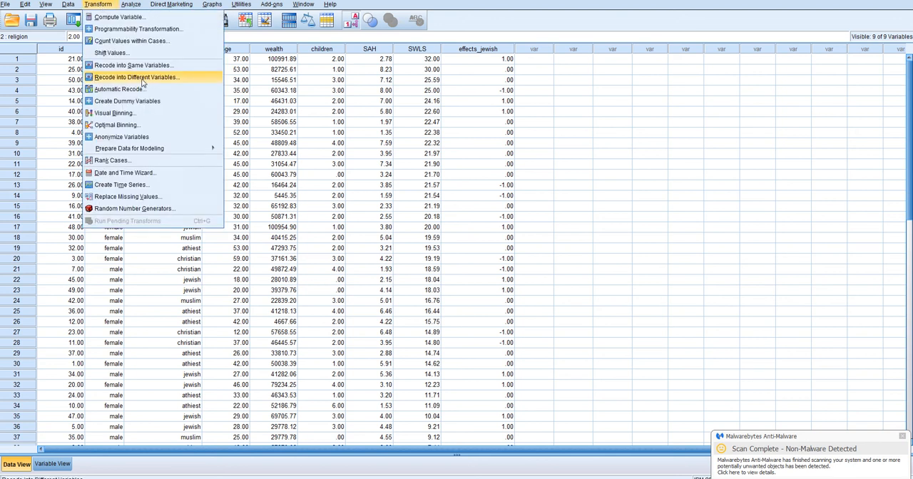
left_click(136, 77)
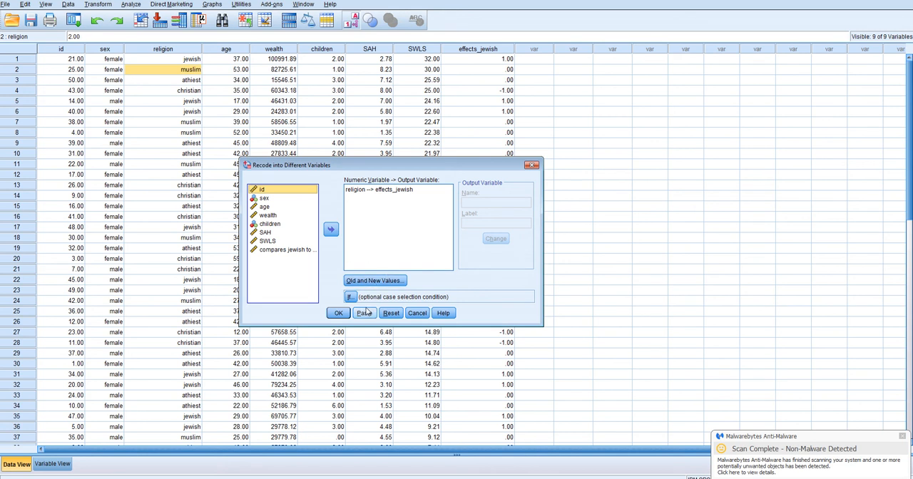
left_click(391, 314)
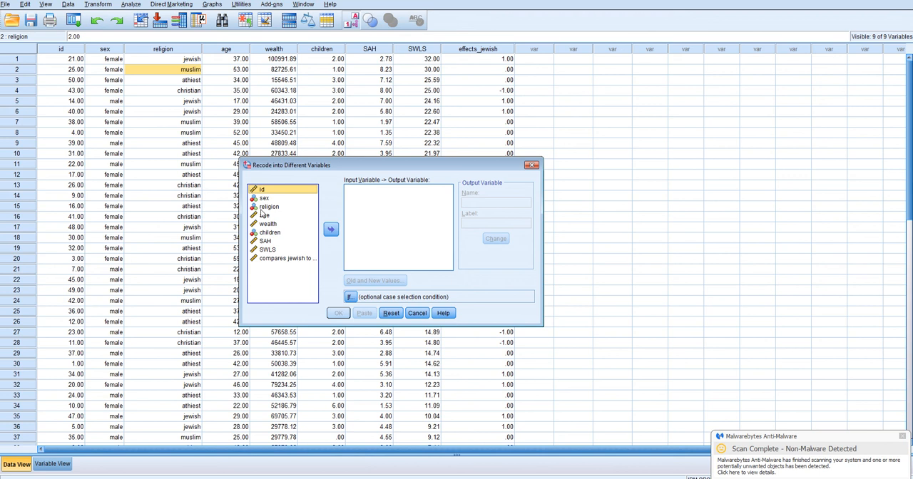
left_click(331, 228)
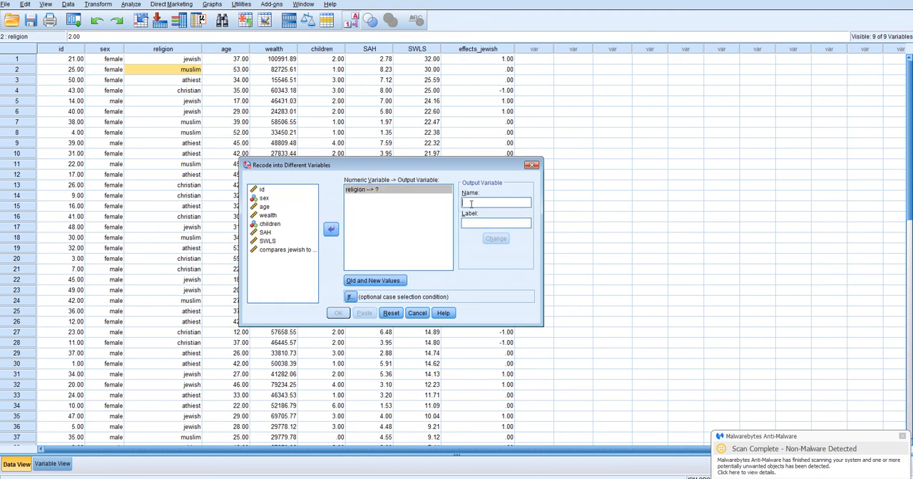
type("effects_muslim")
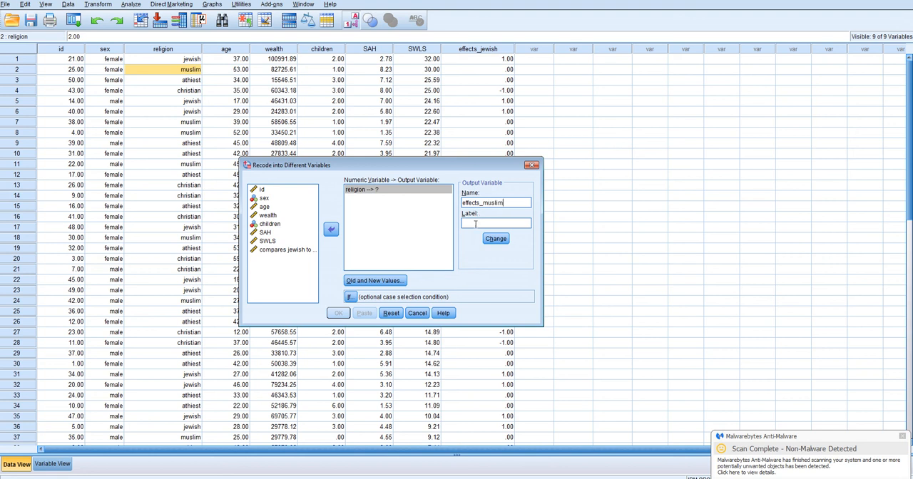
type("compa")
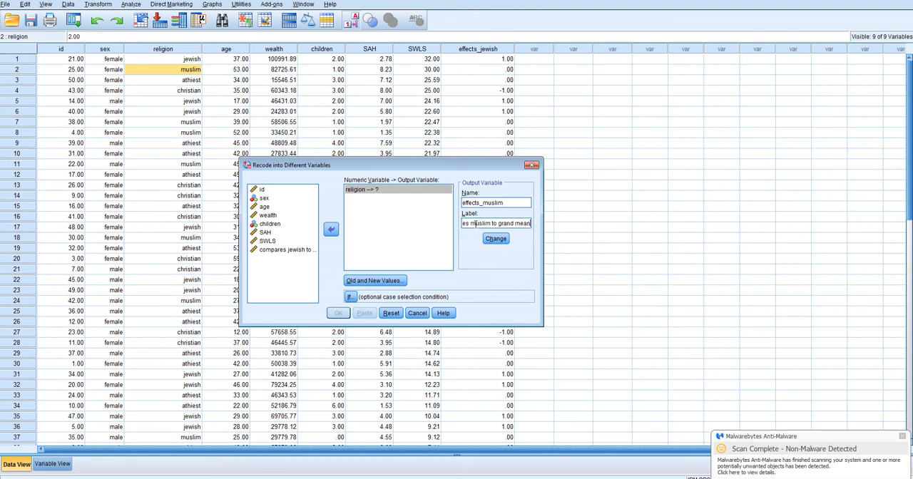
left_click(495, 238)
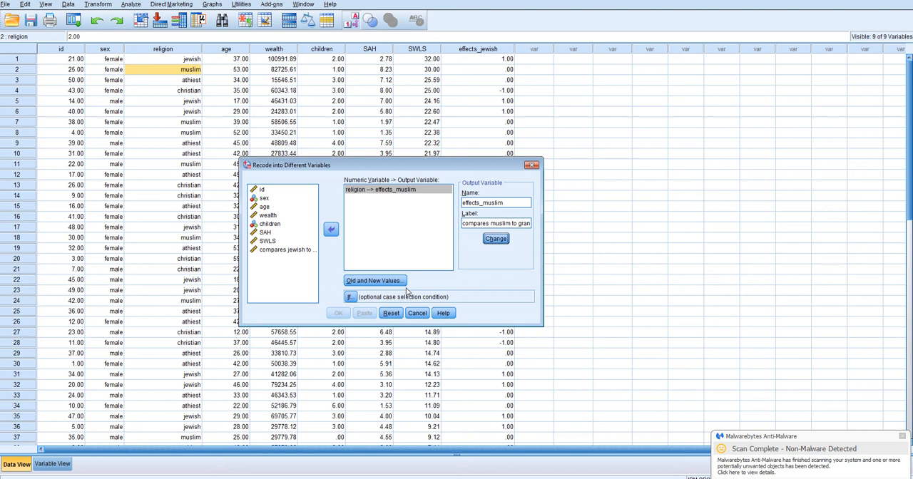
left_click(374, 279)
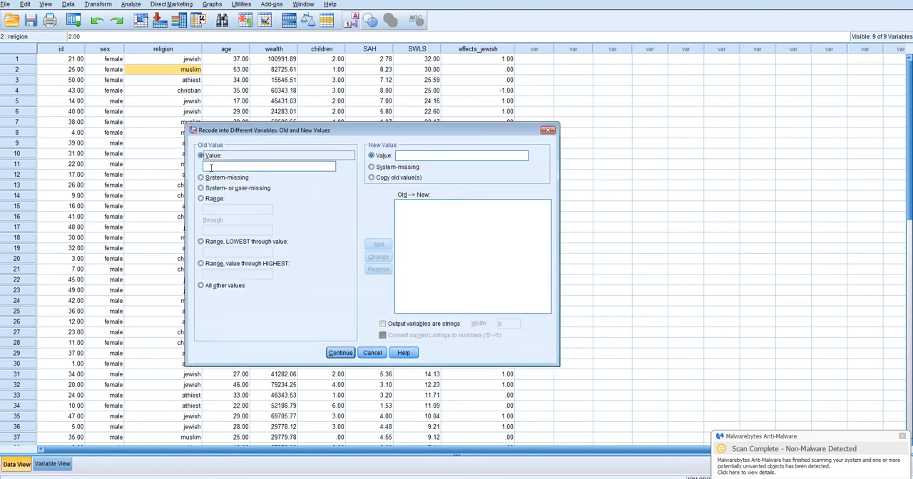
- Define 2→1, 4→-1 and all other values→0, then run the recode to create effects_muslim
type("2")
left_click(461, 155)
type("1")
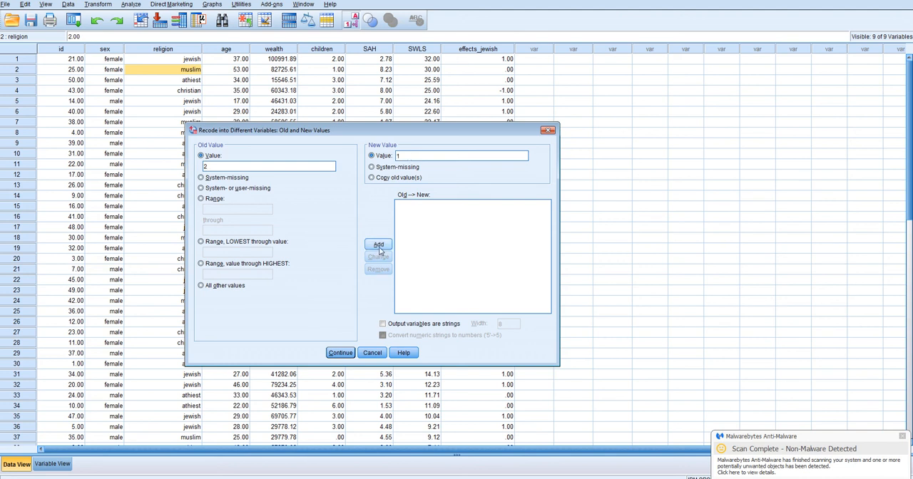
left_click(378, 245)
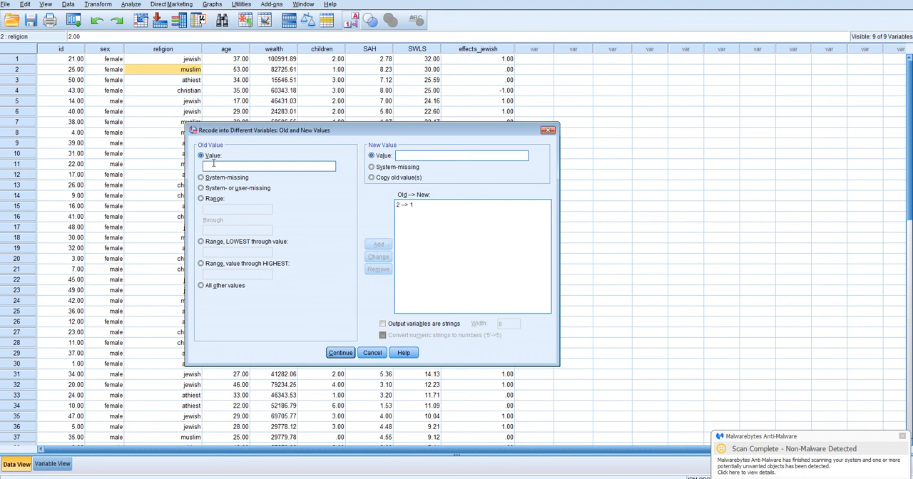
type("4")
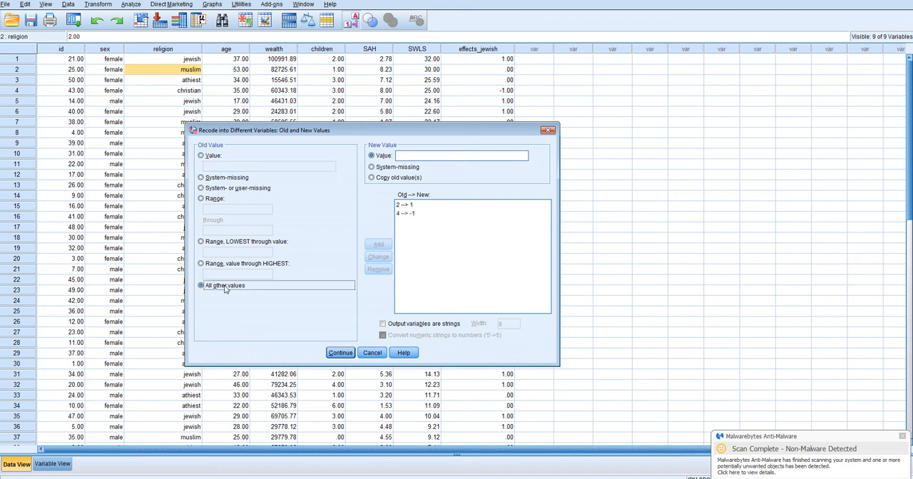
type("0")
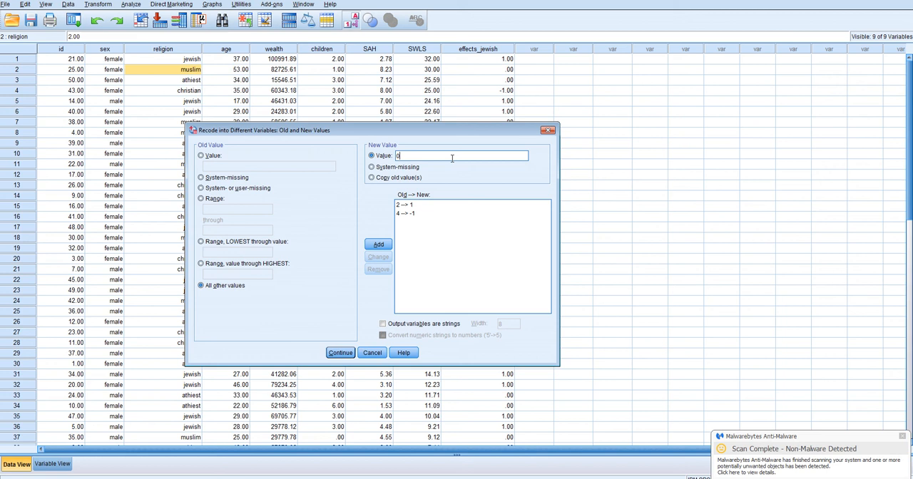
left_click(378, 244)
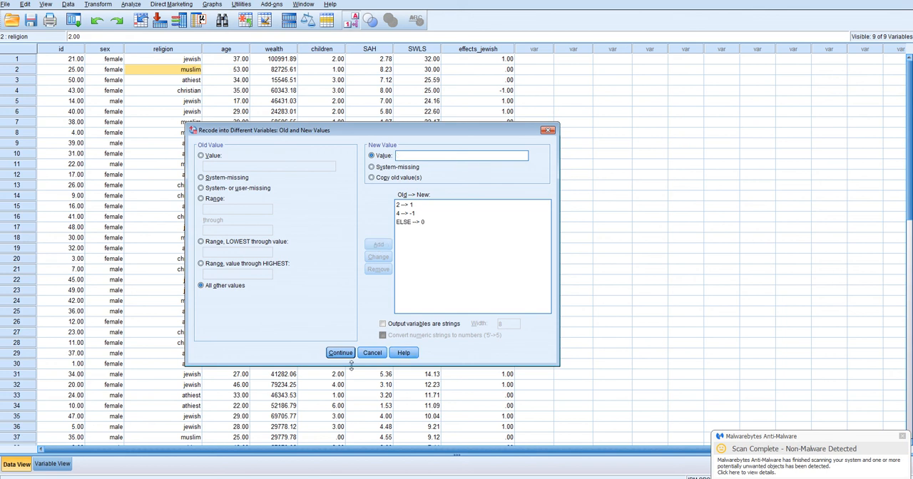
left_click(339, 352)
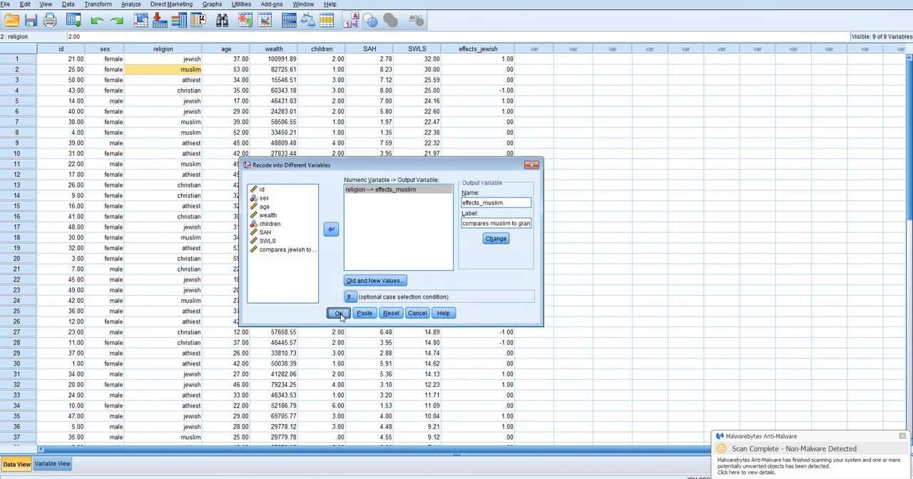
left_click(338, 313)
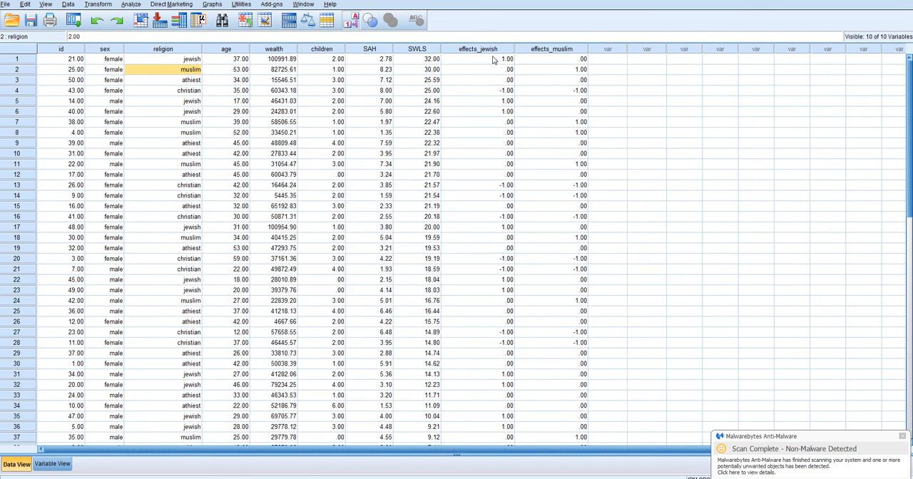
- Select the new effects_muslim column and return to the transformation commands
left_click(551, 48)
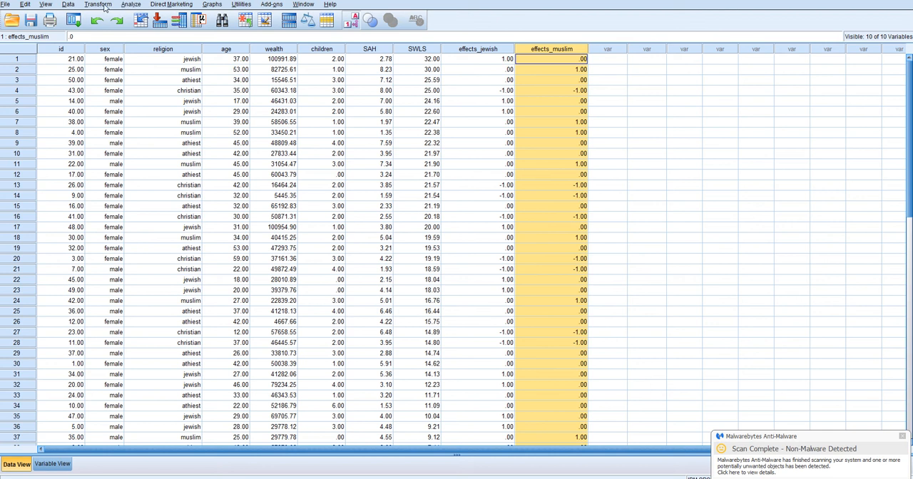
left_click(98, 4)
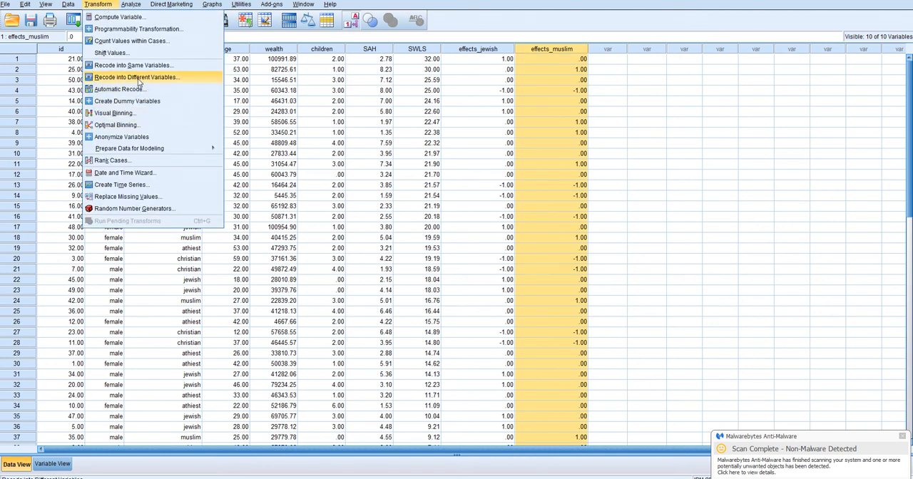
- Recode religion into a new variable effects_atheist labelled as comparing atheists to the grand mean
left_click(134, 77)
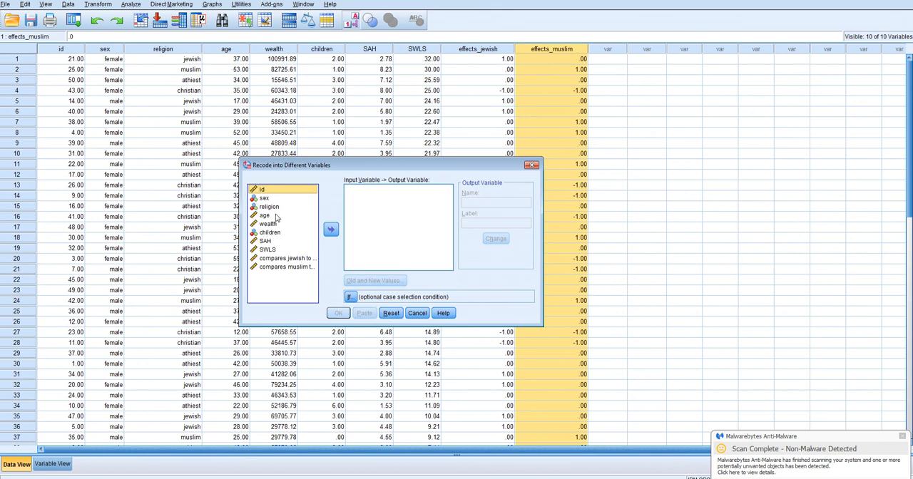
left_click(331, 228)
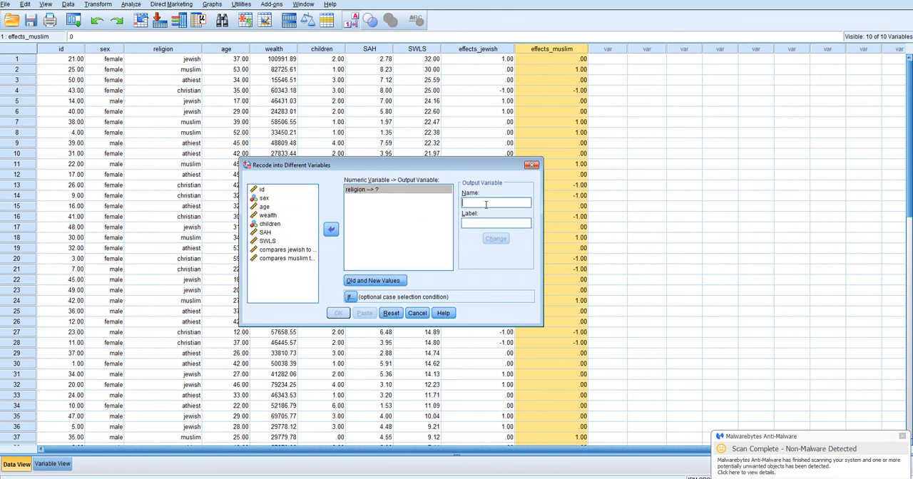
type("dwd")
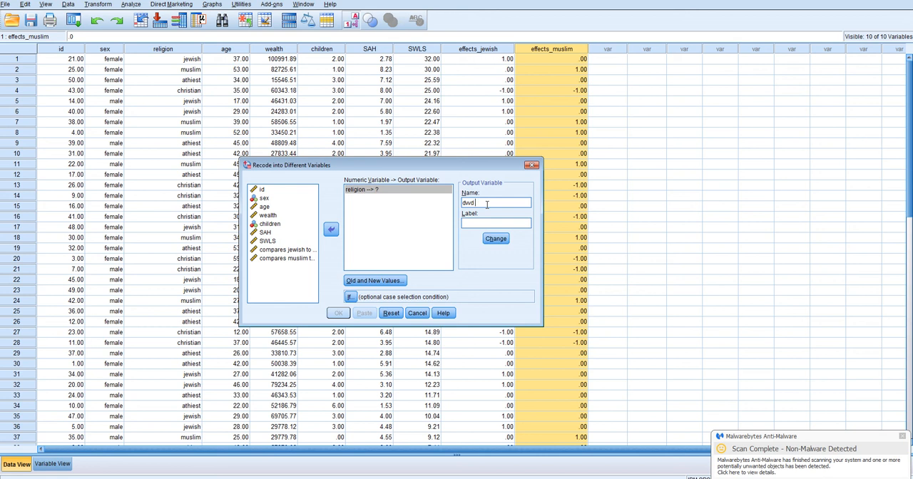
type("effects_a")
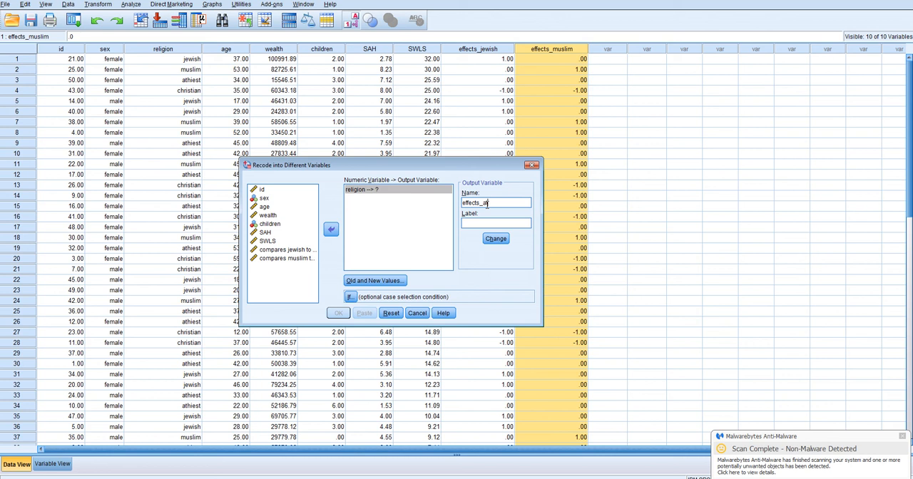
type("theist")
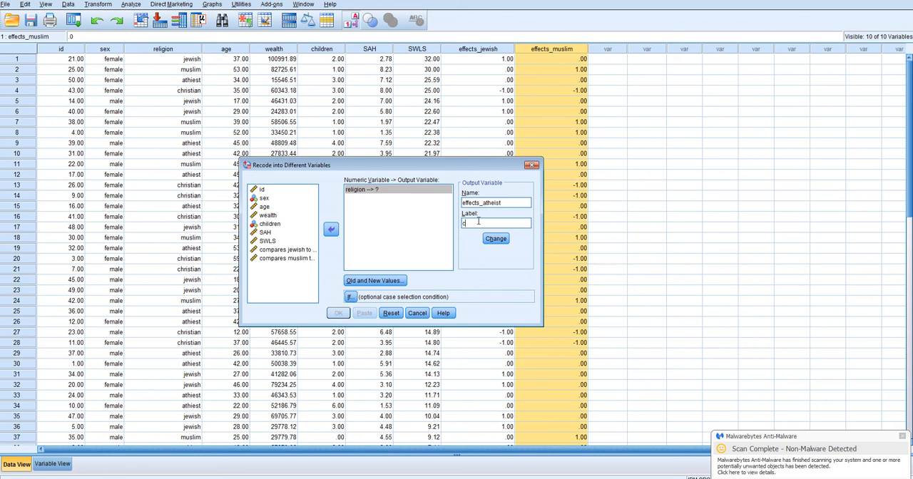
type("compares atheists to gran")
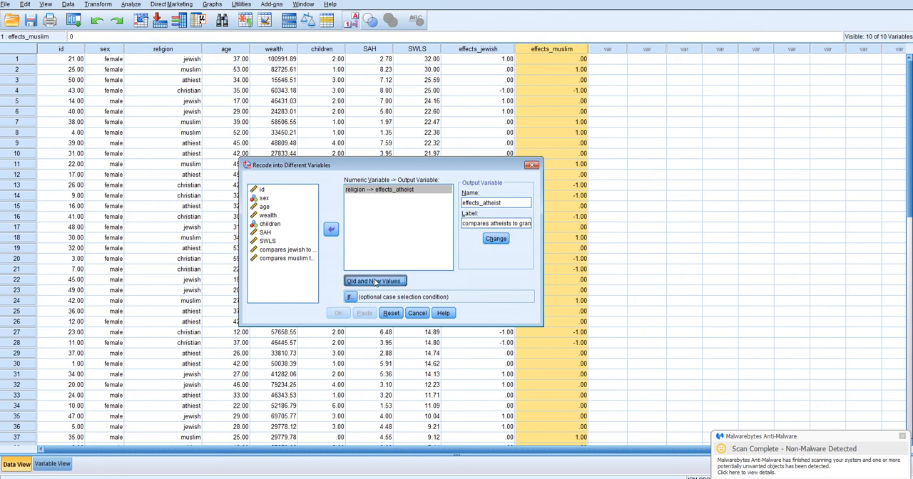
left_click(373, 280)
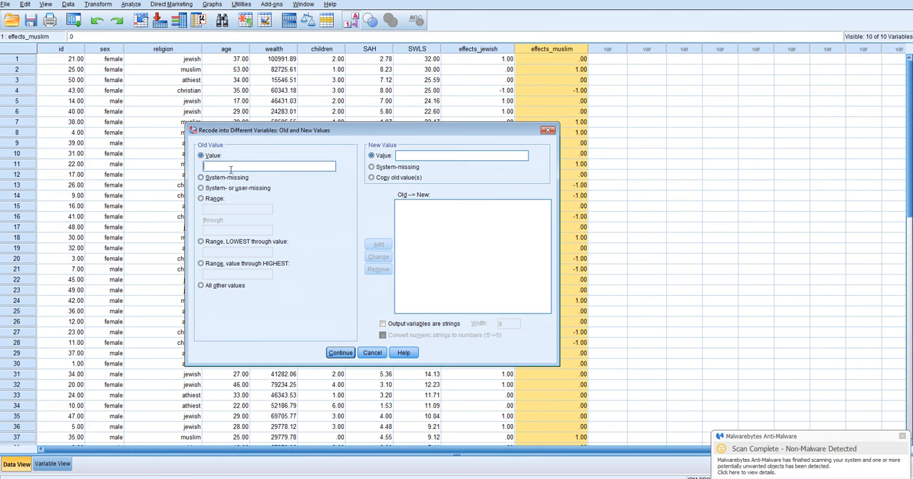
- Define 3→1, 4→-1 and all other values→0, then run the recode to create effects_atheist
type("3")
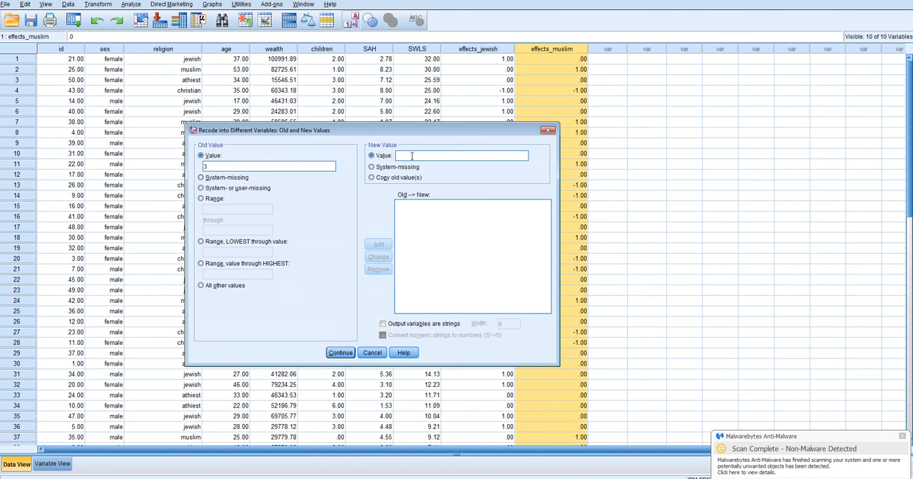
left_click(378, 243)
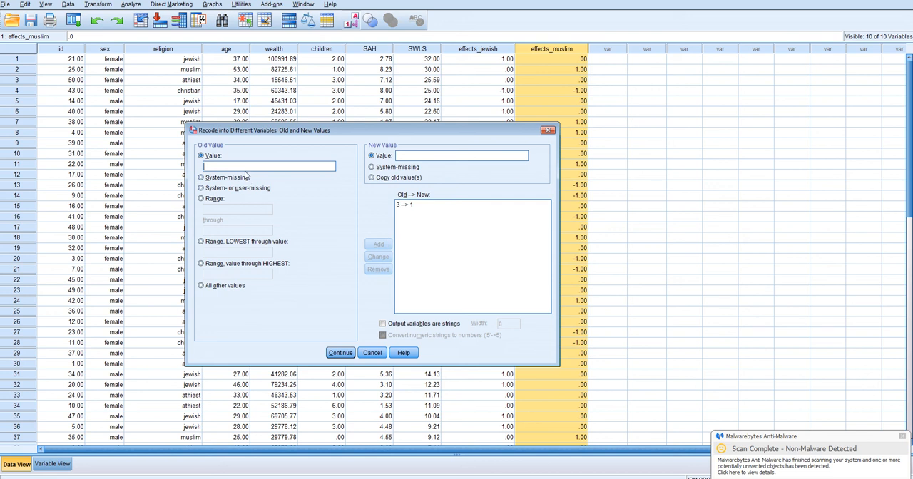
type("4")
left_click(461, 156)
type("-1")
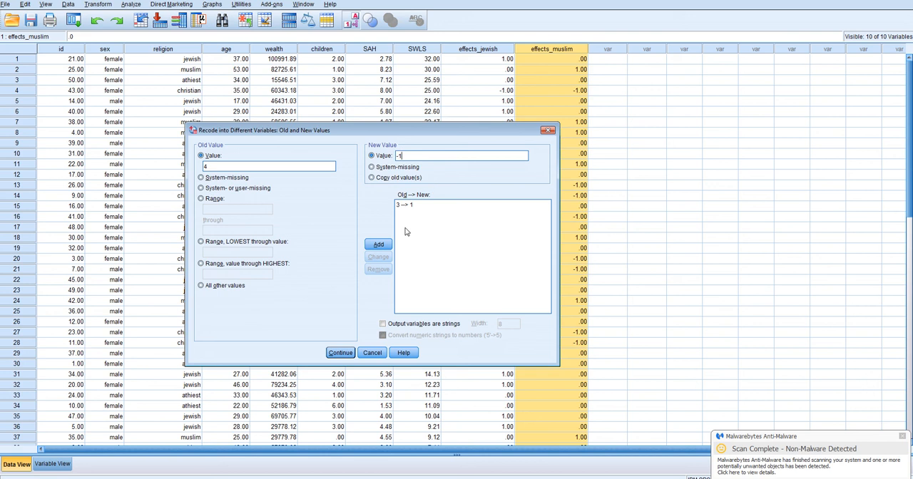
left_click(378, 246)
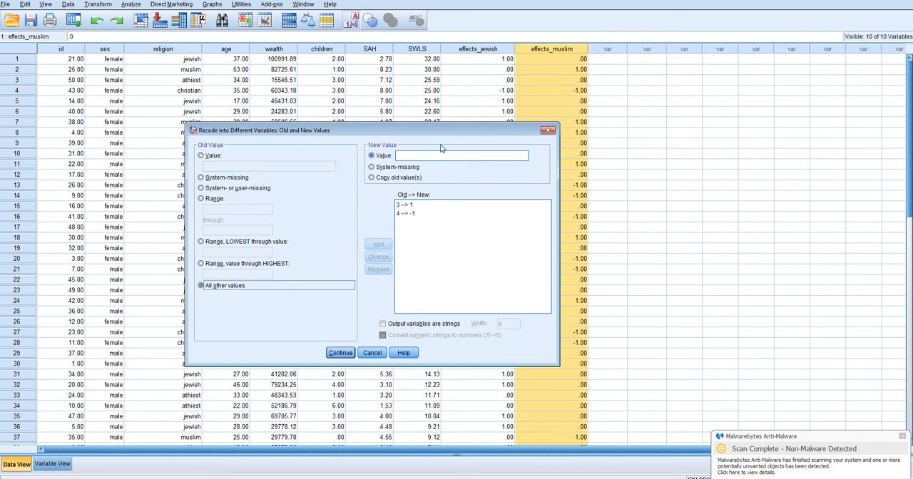
type("0")
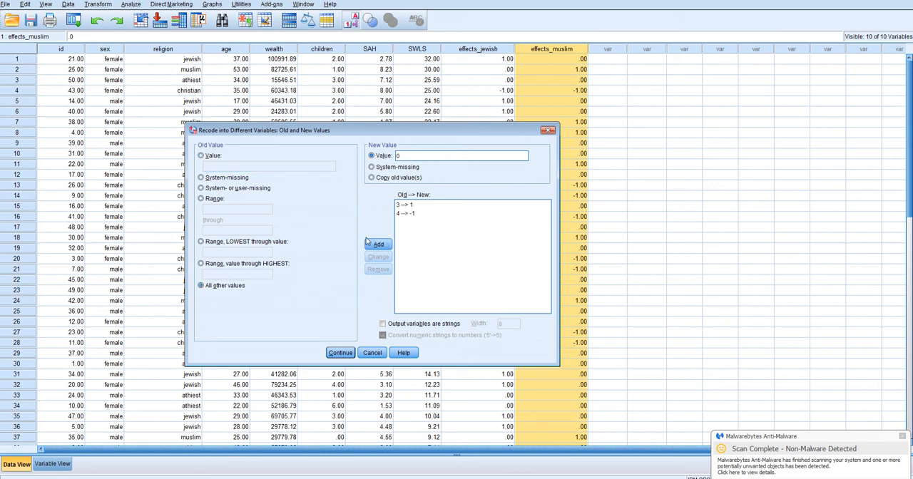
left_click(340, 352)
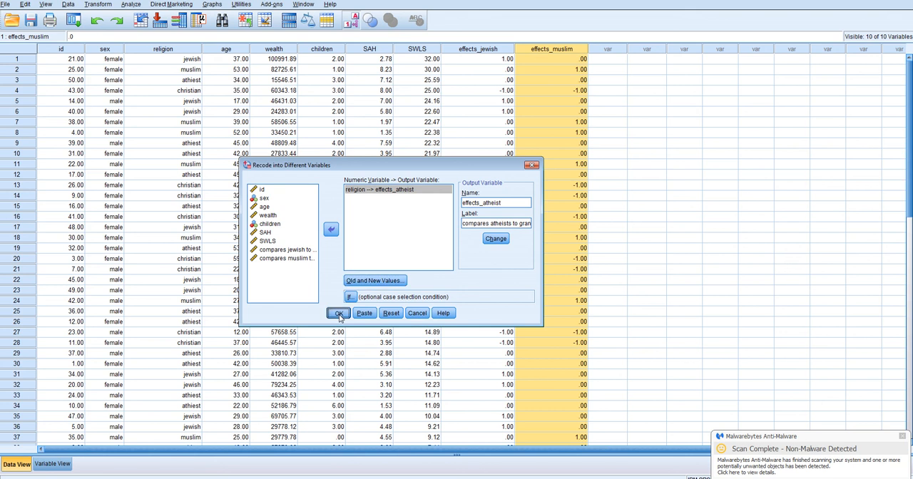
left_click(338, 314)
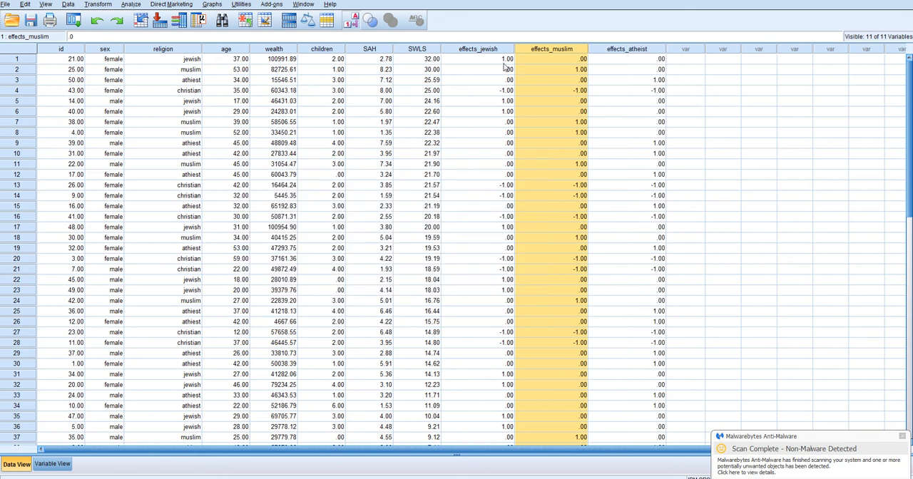
mouse_move(496, 63)
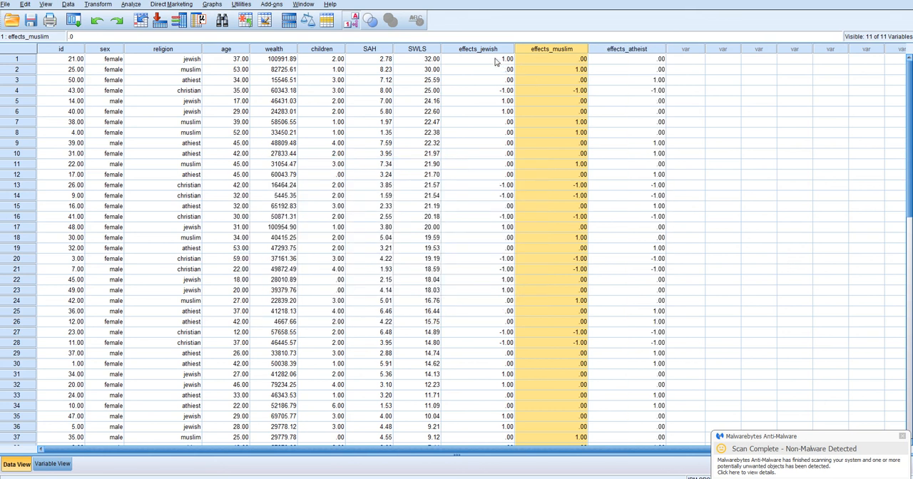
left_click(477, 58)
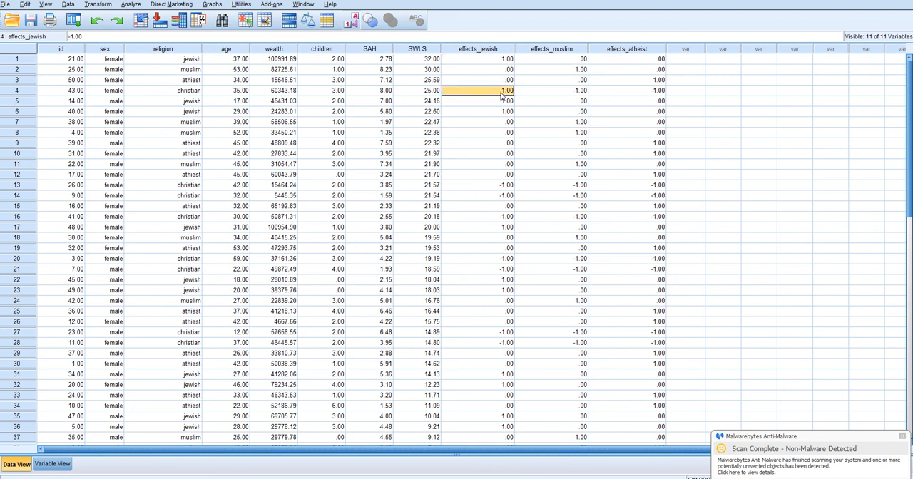
mouse_move(555, 98)
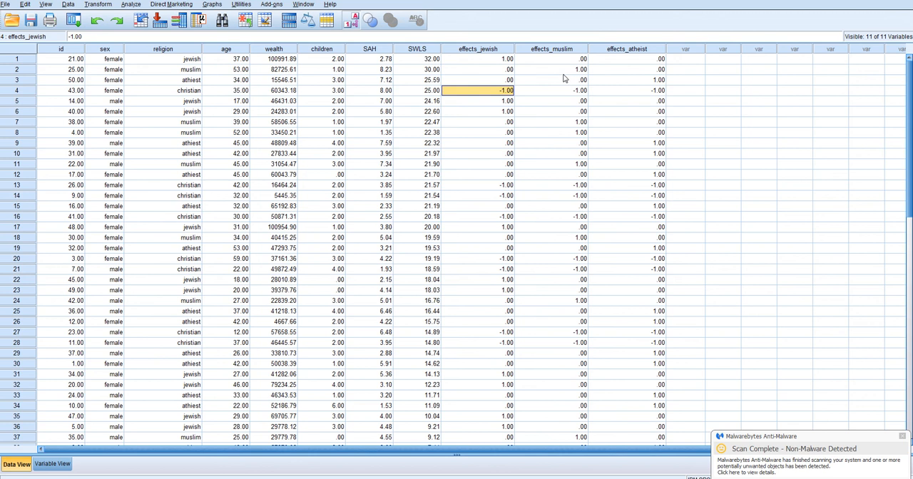
left_click(551, 68)
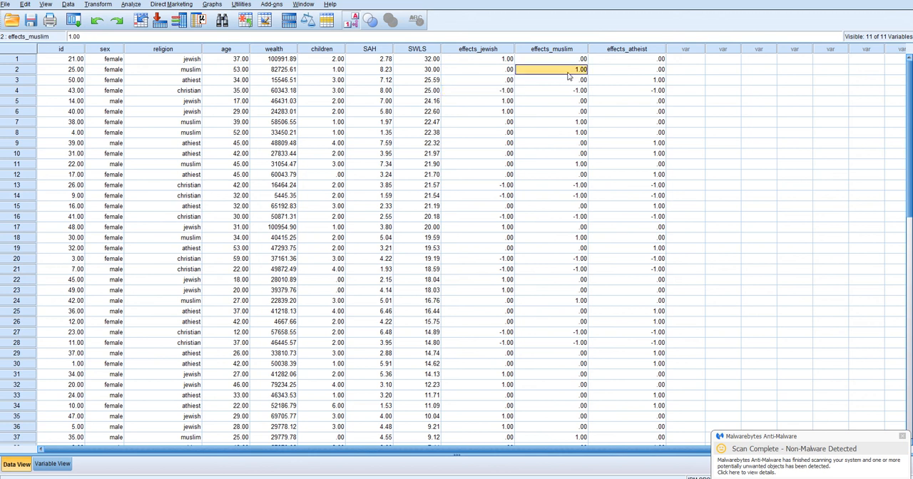
mouse_move(573, 94)
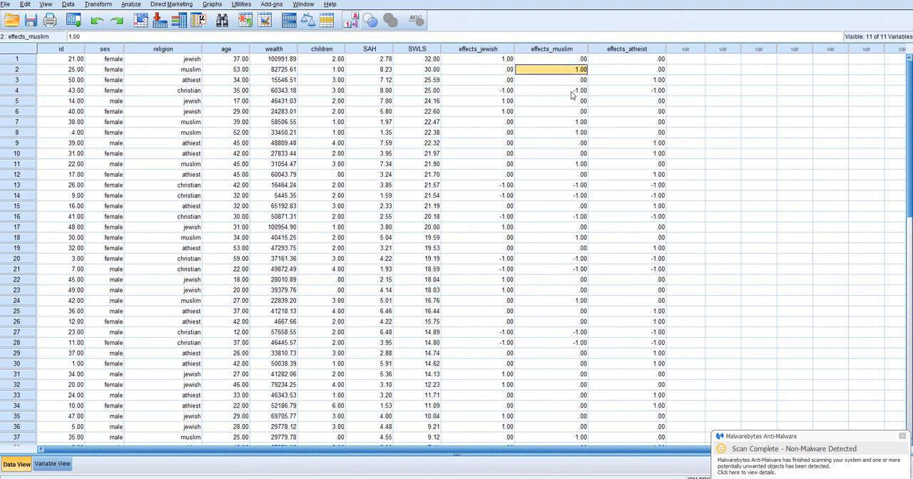
left_click(550, 90)
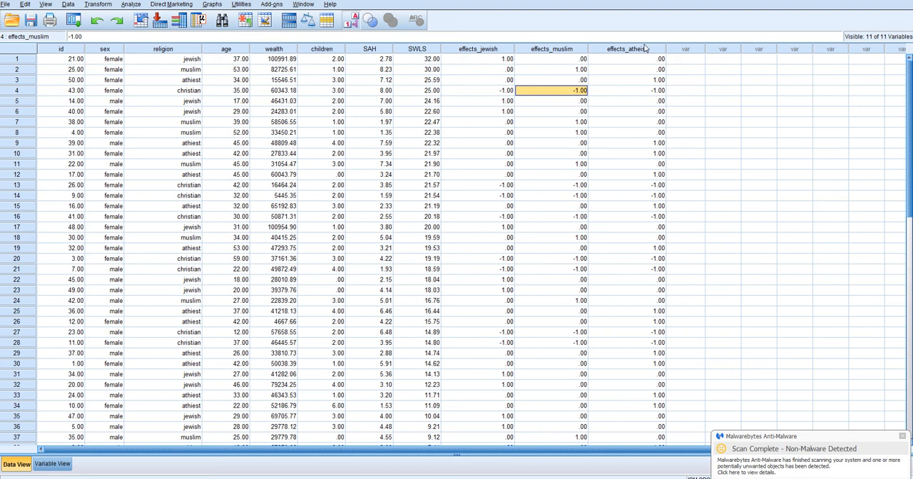
left_click(626, 80)
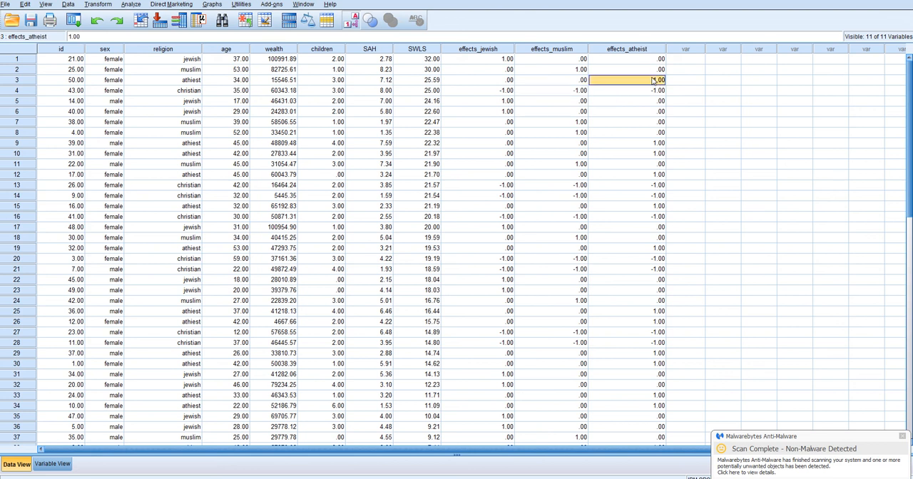
left_click(626, 90)
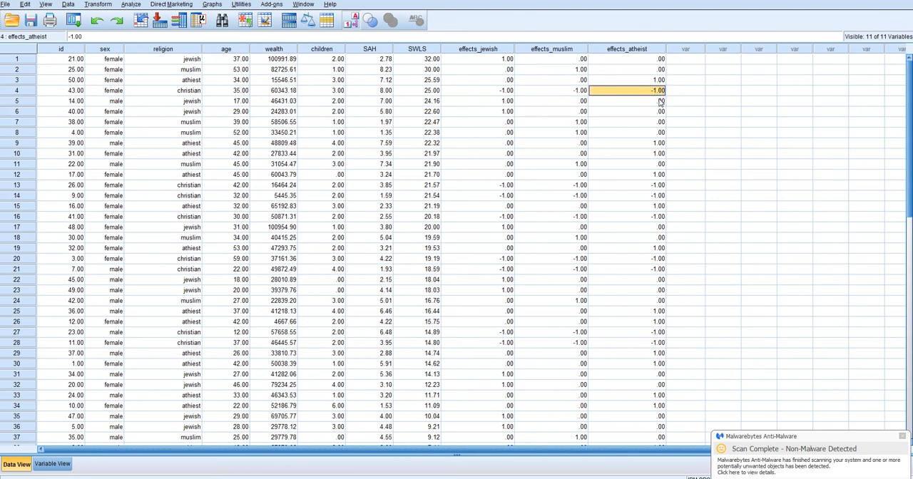
mouse_move(411, 71)
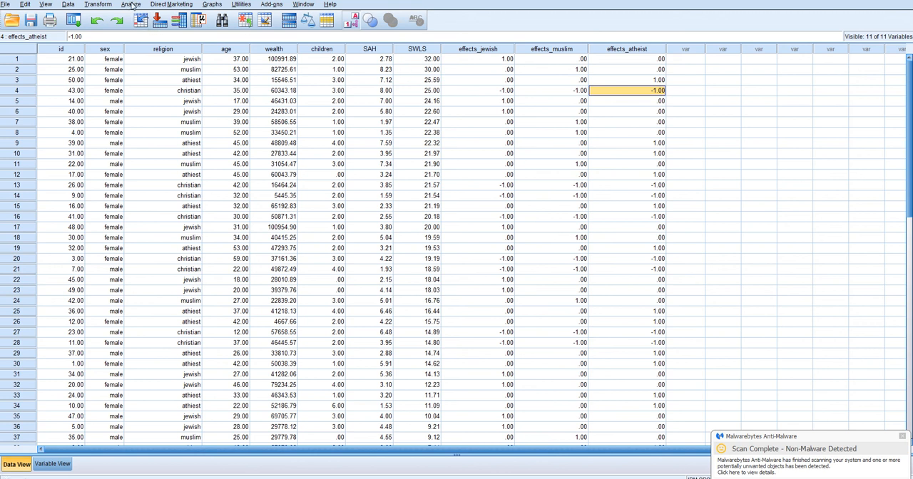
- Reset the linear regression with SWLS as dependent and wealth as the block 1 predictor
left_click(132, 4)
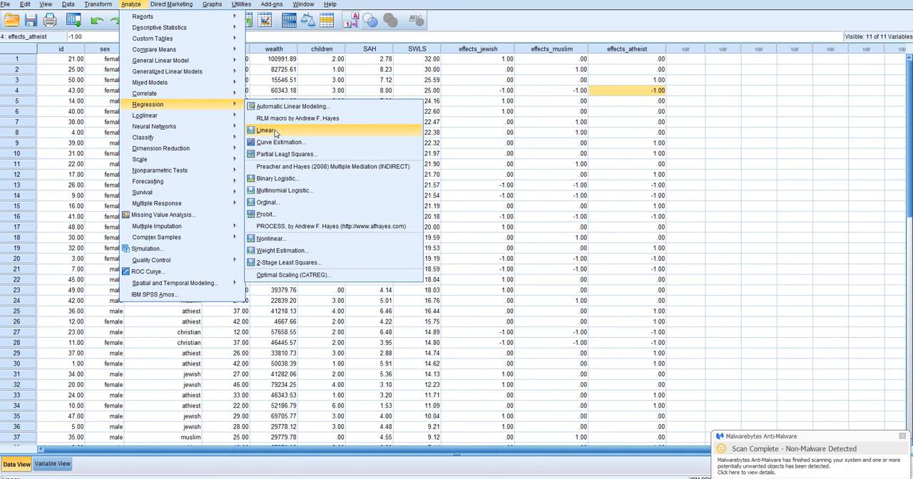
left_click(266, 129)
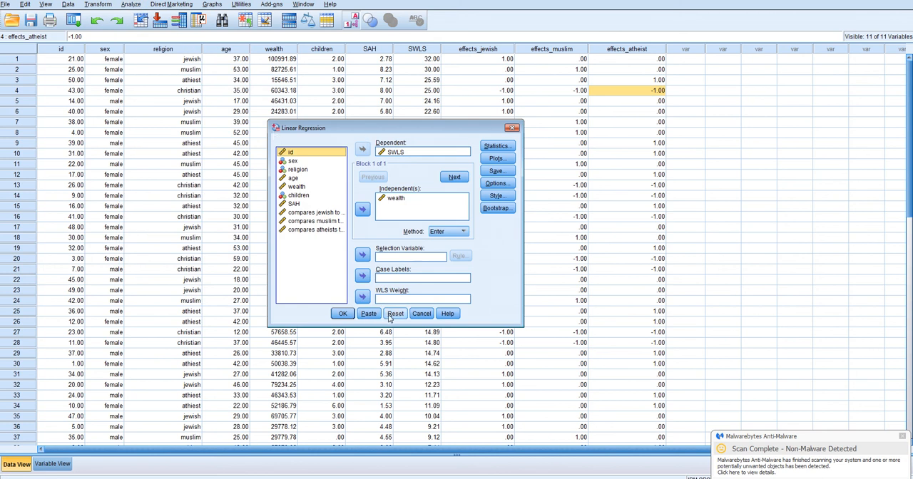
left_click(395, 314)
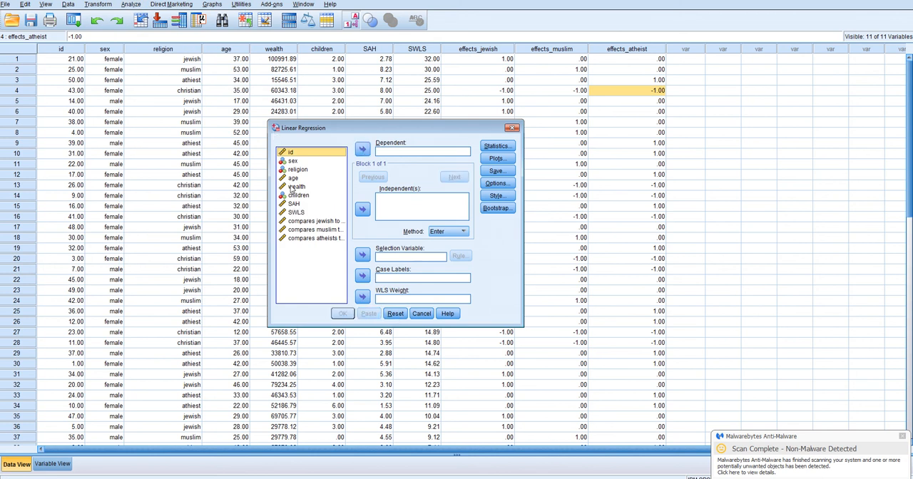
left_click(362, 148)
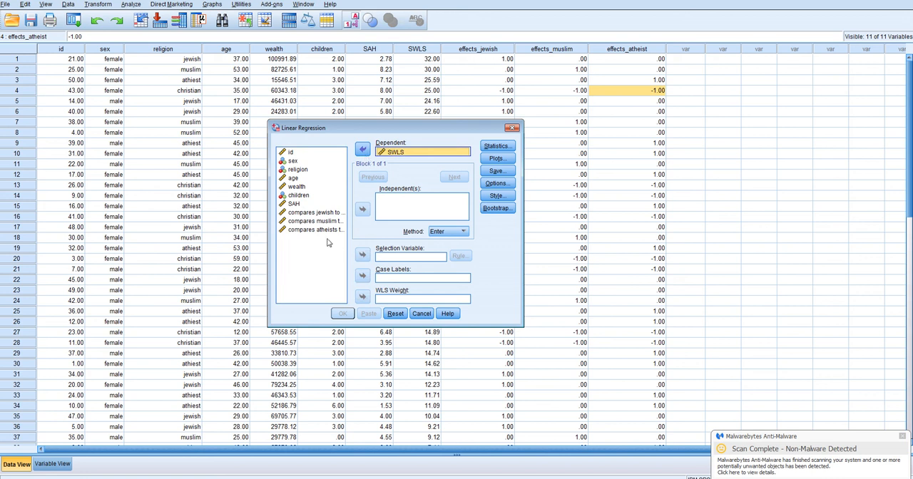
left_click(314, 221)
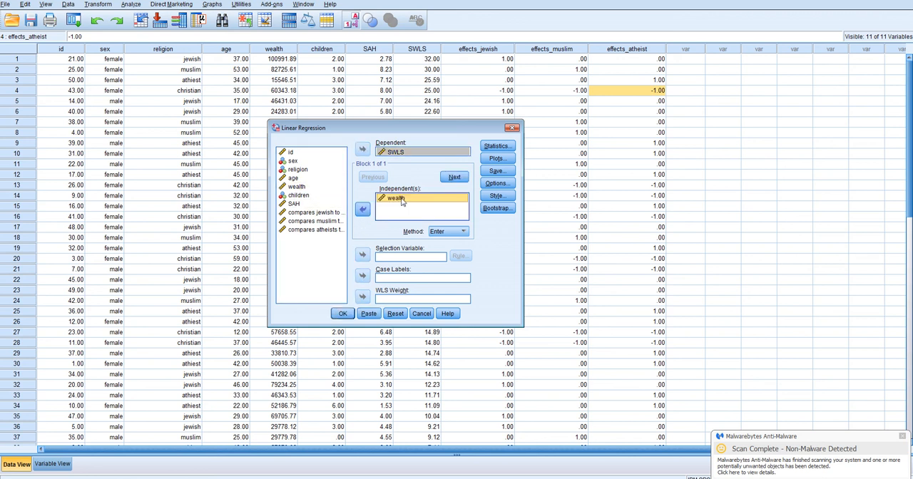
- Add effects_jewish, effects_muslim and effects_atheist as a second block of predictors
left_click(454, 177)
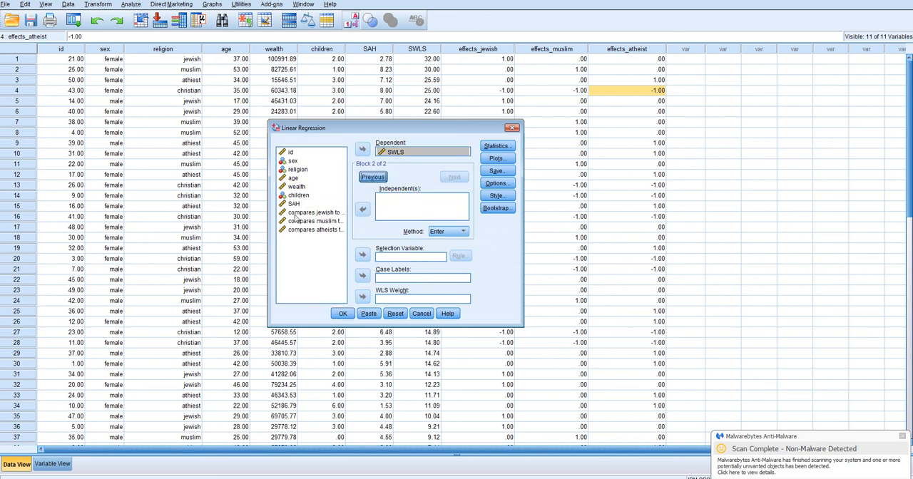
left_click(313, 211)
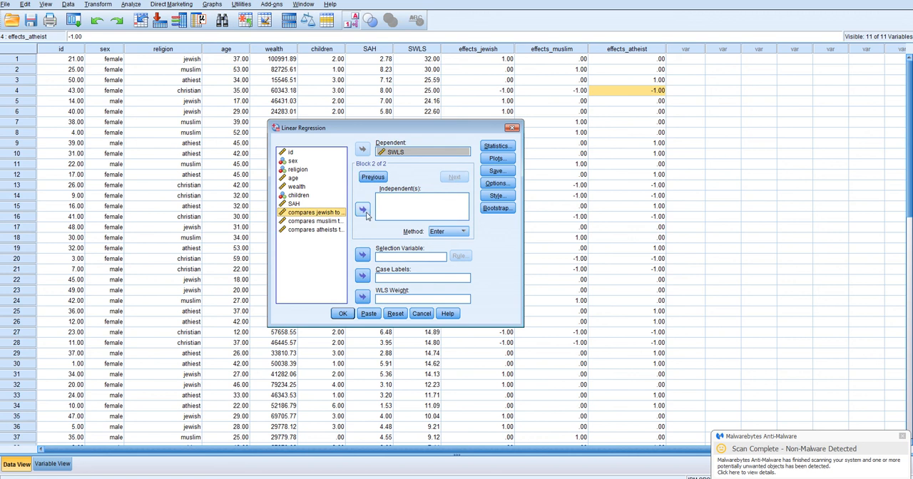
left_click(362, 210)
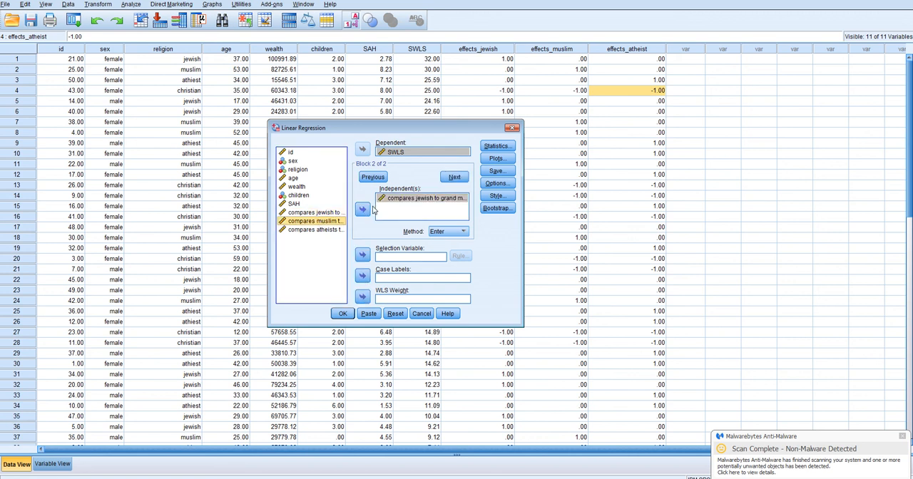
left_click(363, 208)
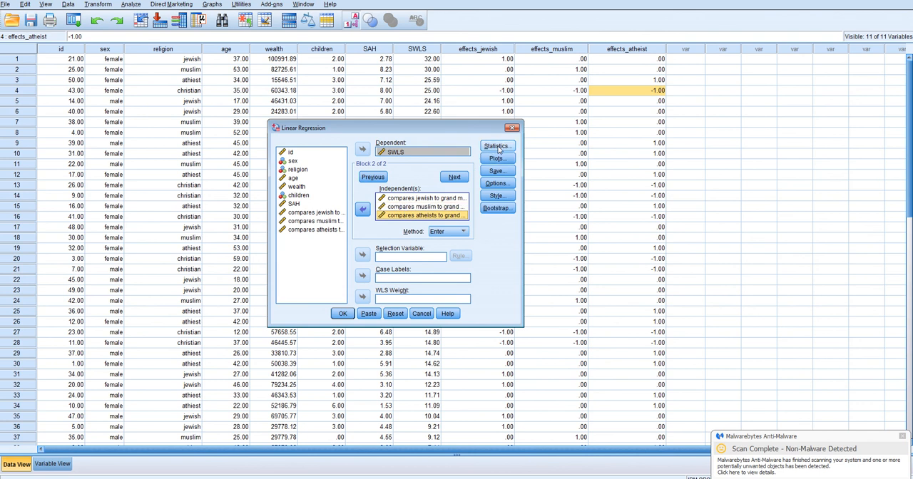
left_click(496, 145)
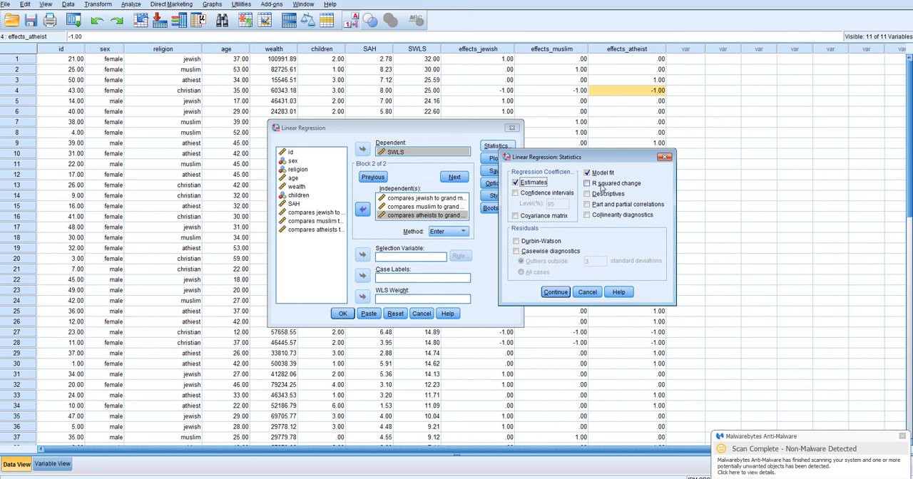
- Request R squared change alongside estimates and model fit, and run the regression
left_click(588, 182)
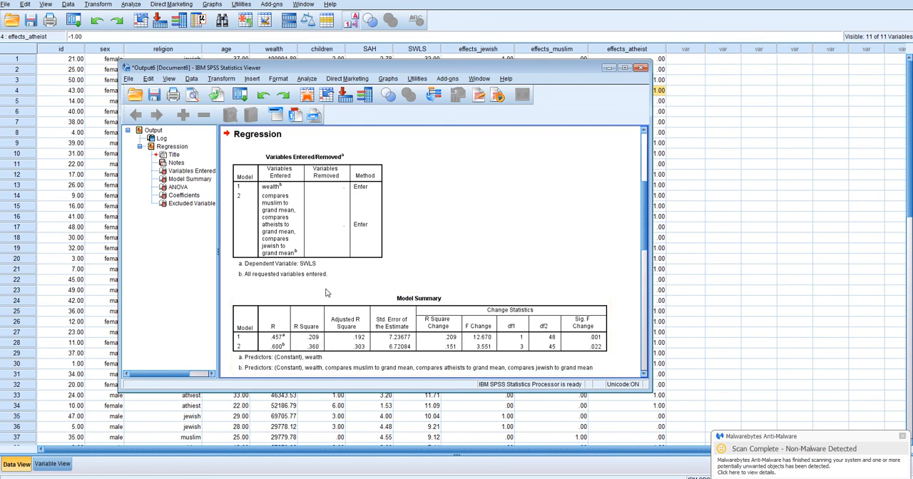
- Scroll the output past the model summary (R square .209, change .151) to the ANOVA table
left_click(314, 345)
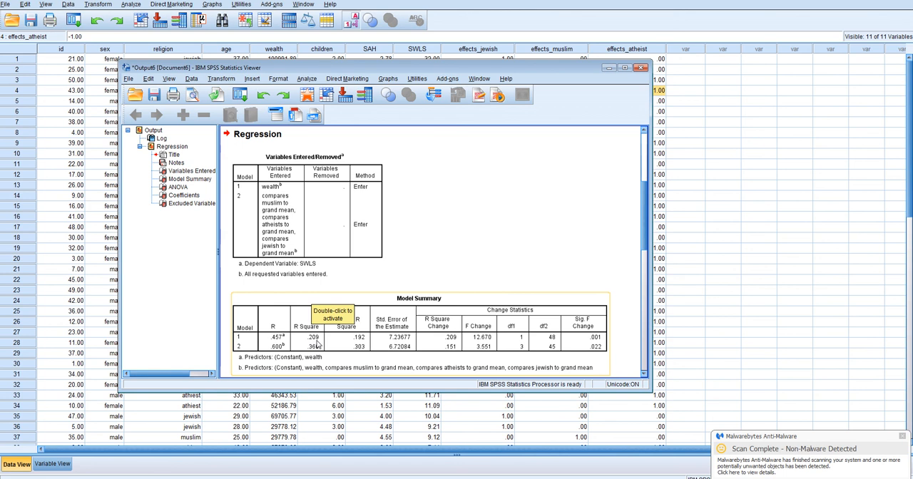
mouse_move(337, 345)
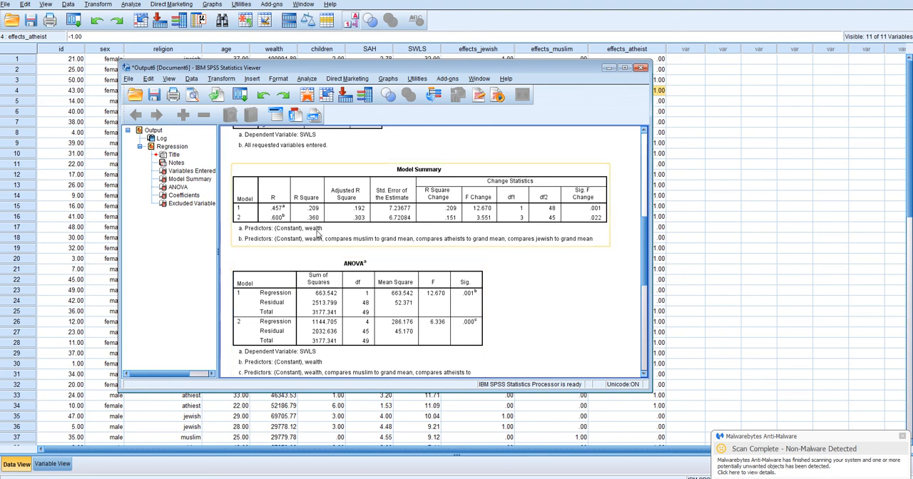
mouse_move(311, 230)
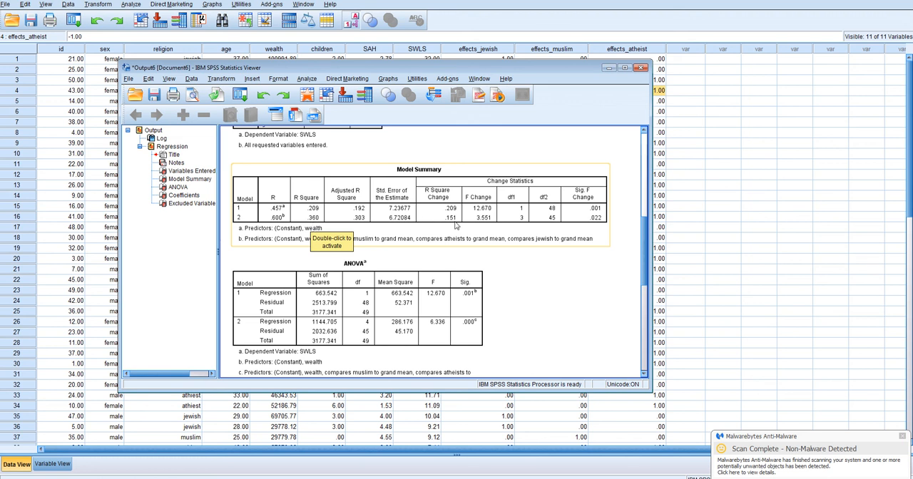
mouse_move(599, 228)
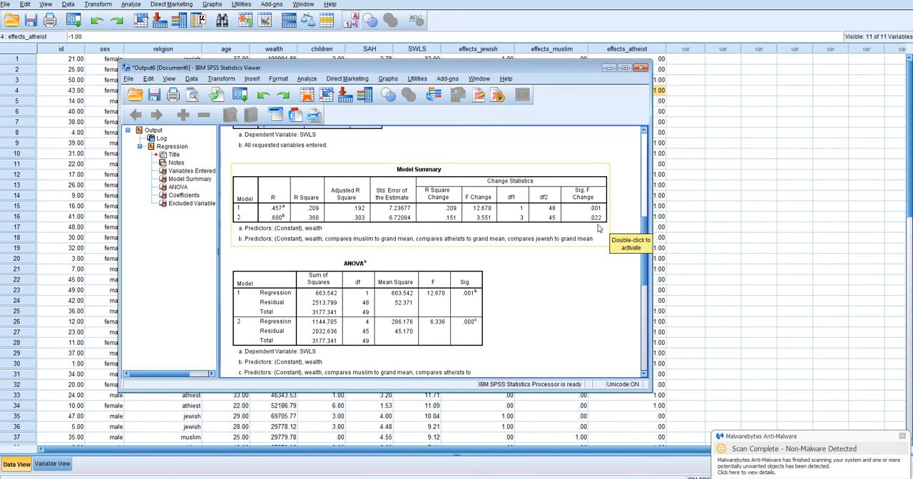
mouse_move(544, 239)
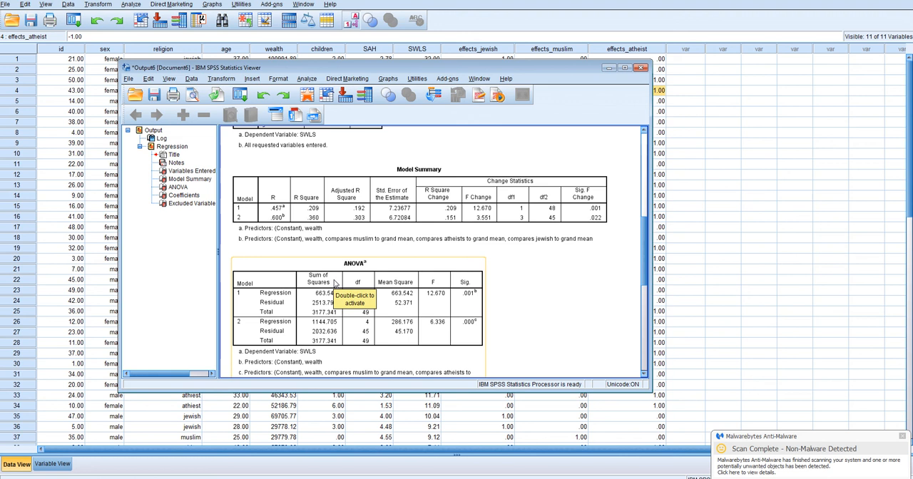
mouse_move(368, 284)
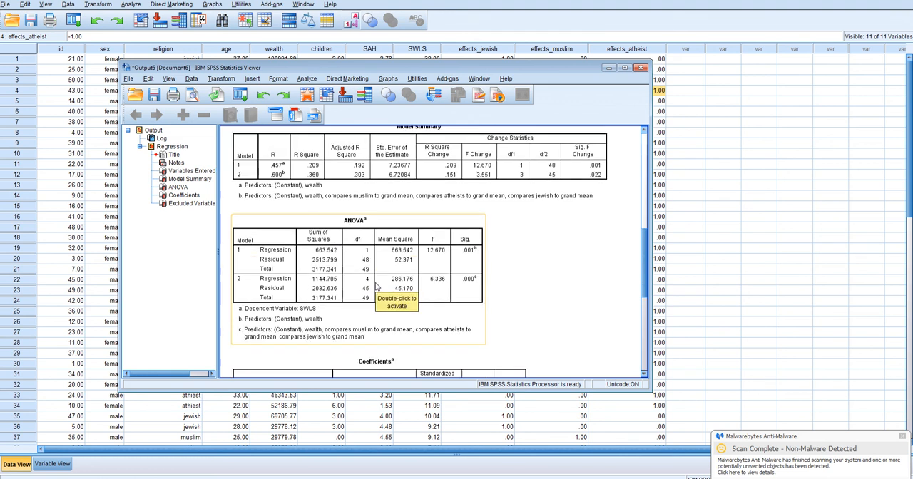
- Scroll the output to the Coefficients table with wealth and the three religion effect codes
scroll("down", 3)
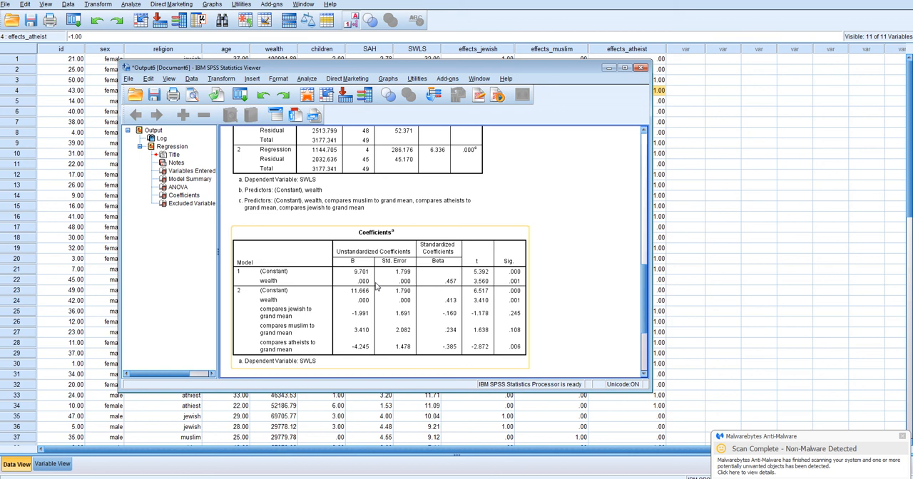
mouse_move(377, 288)
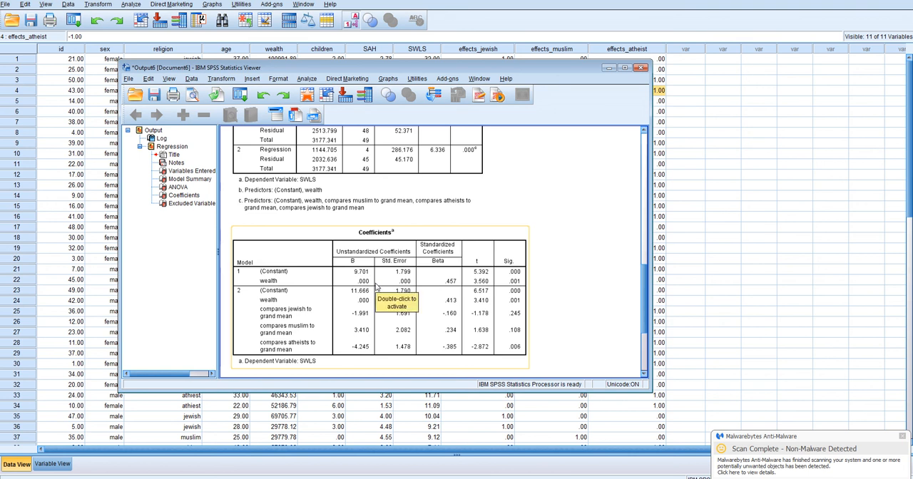
mouse_move(361, 377)
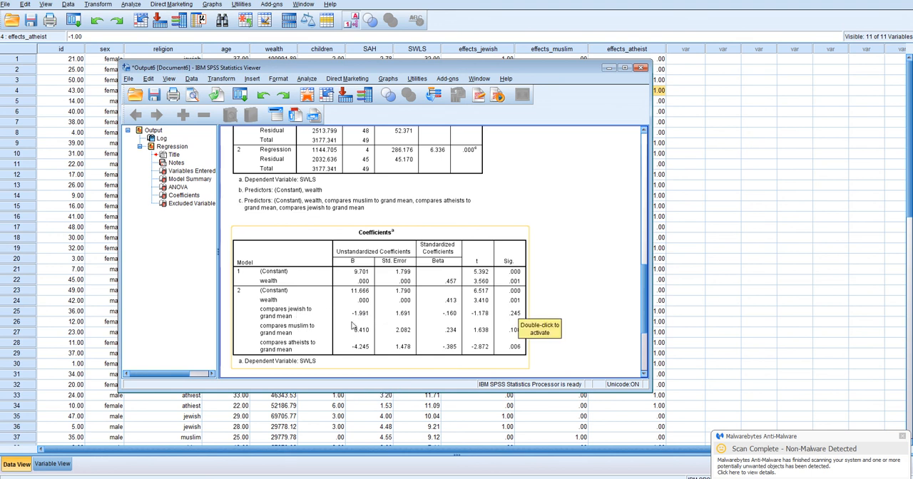
mouse_move(371, 315)
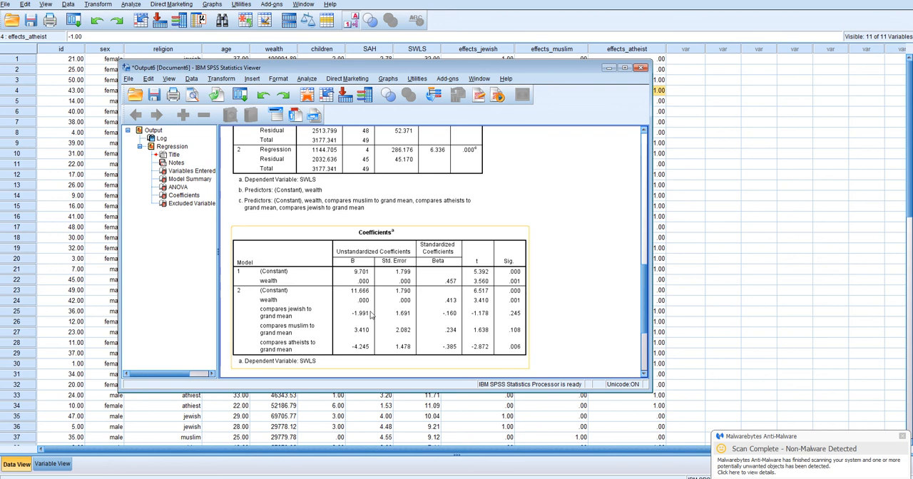
mouse_move(519, 324)
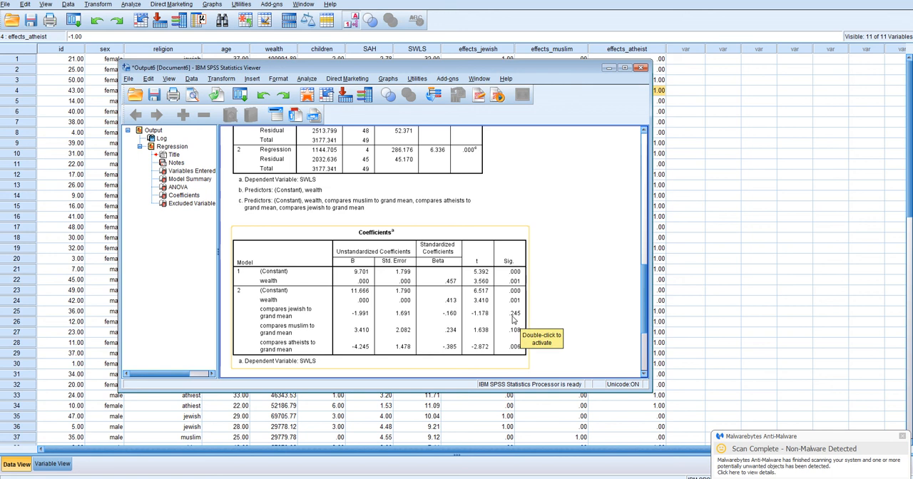
mouse_move(513, 320)
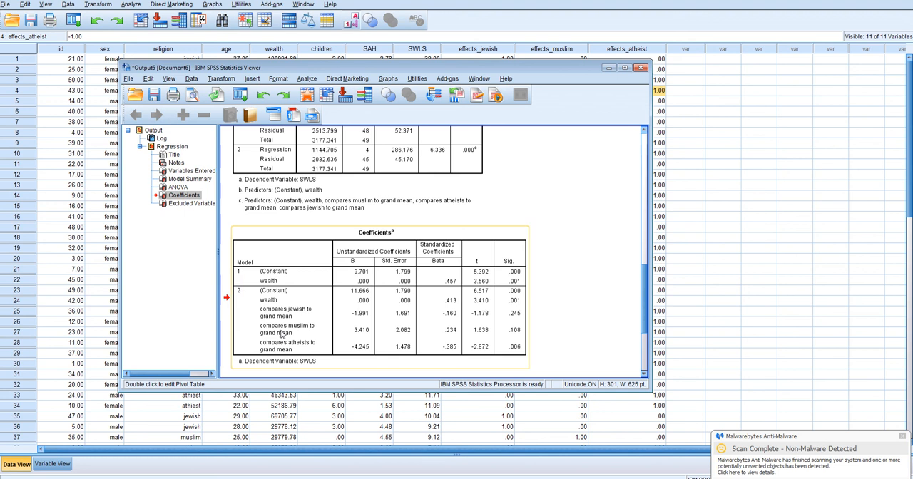
mouse_move(512, 319)
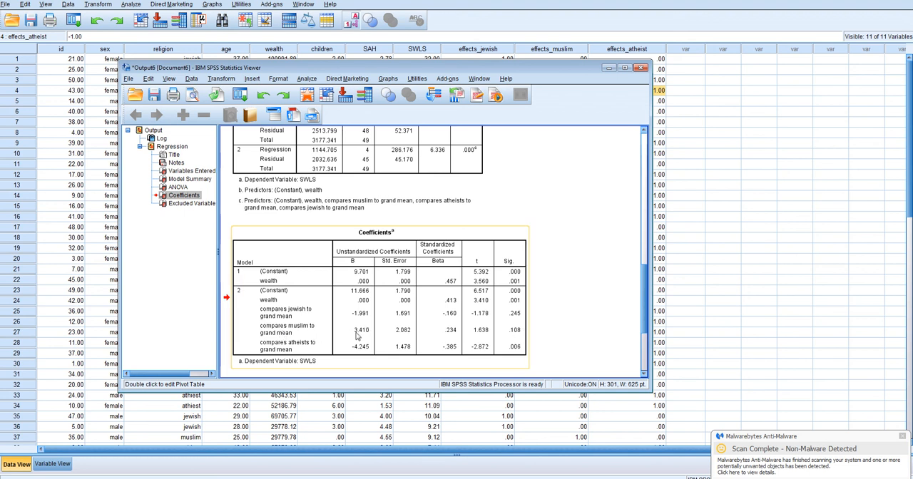
mouse_move(485, 334)
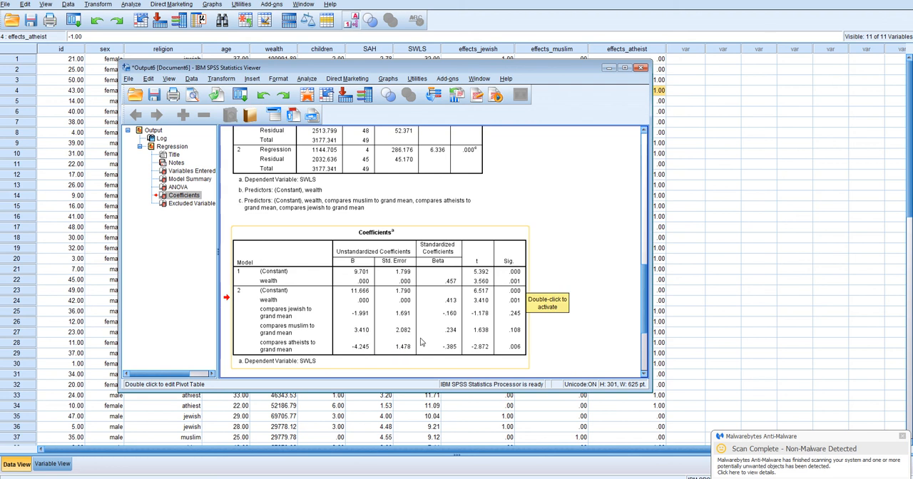
mouse_move(519, 337)
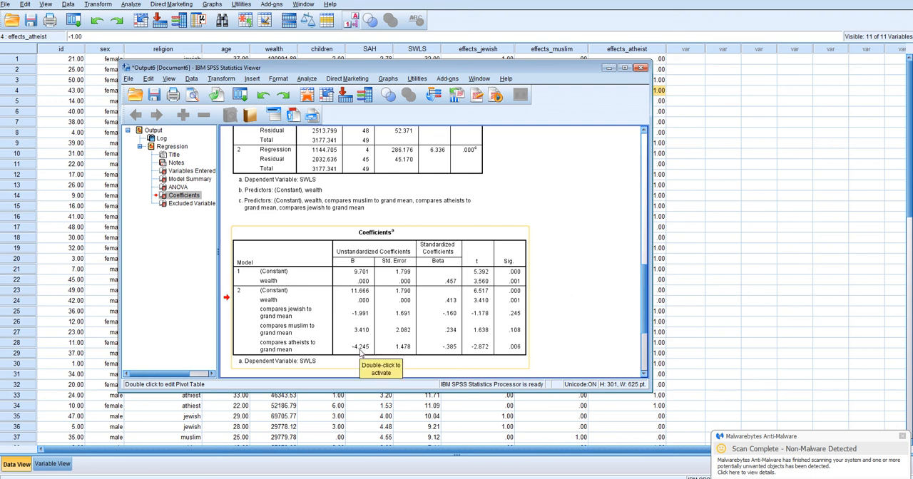
mouse_move(518, 353)
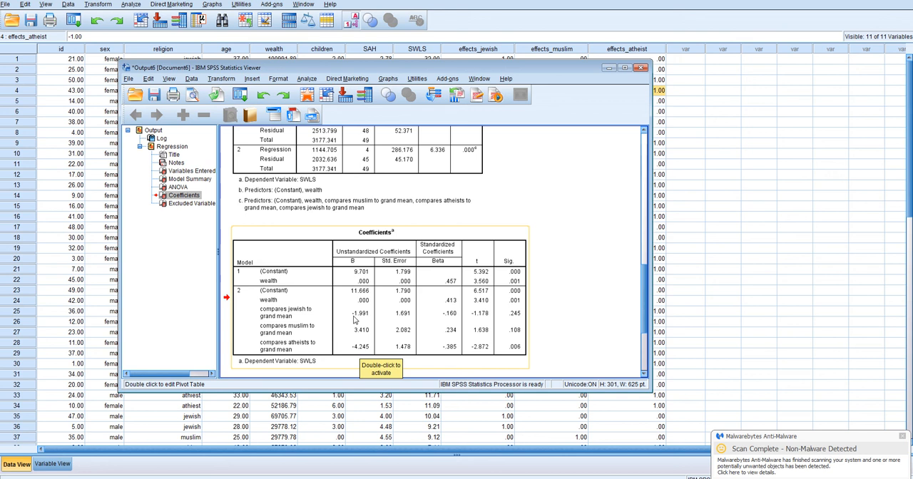
mouse_move(487, 359)
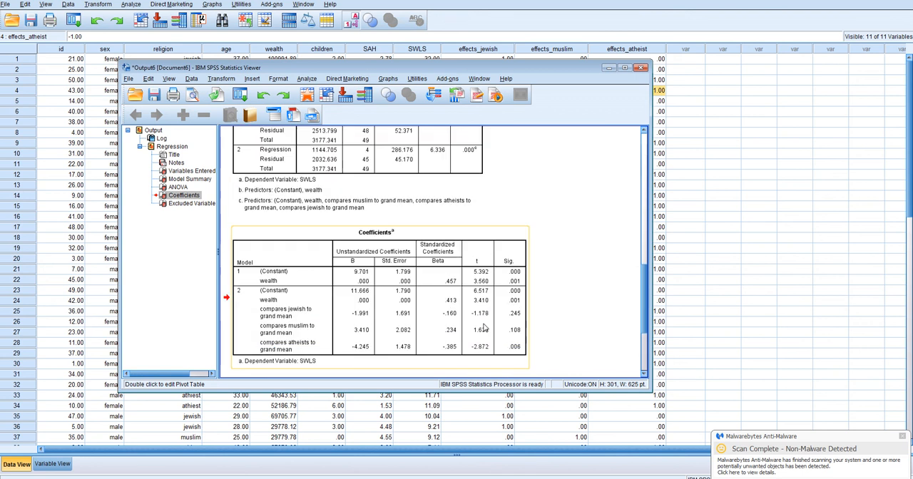
mouse_move(485, 325)
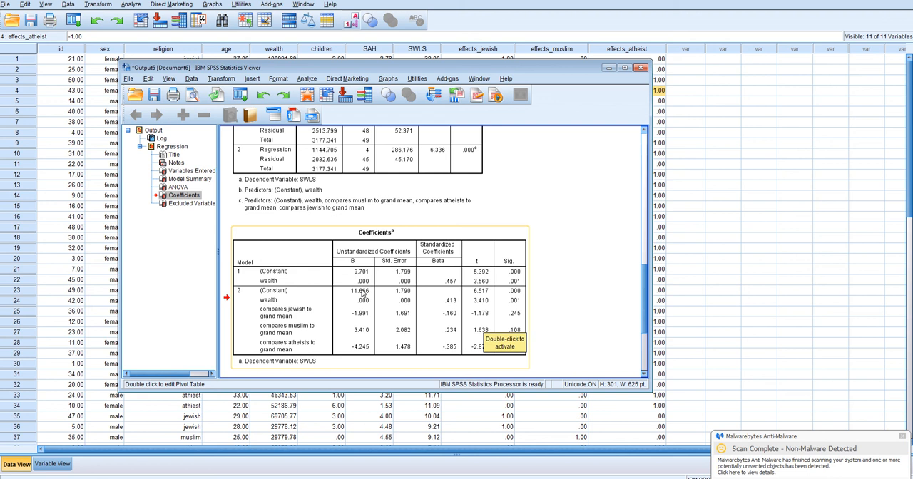
mouse_move(325, 308)
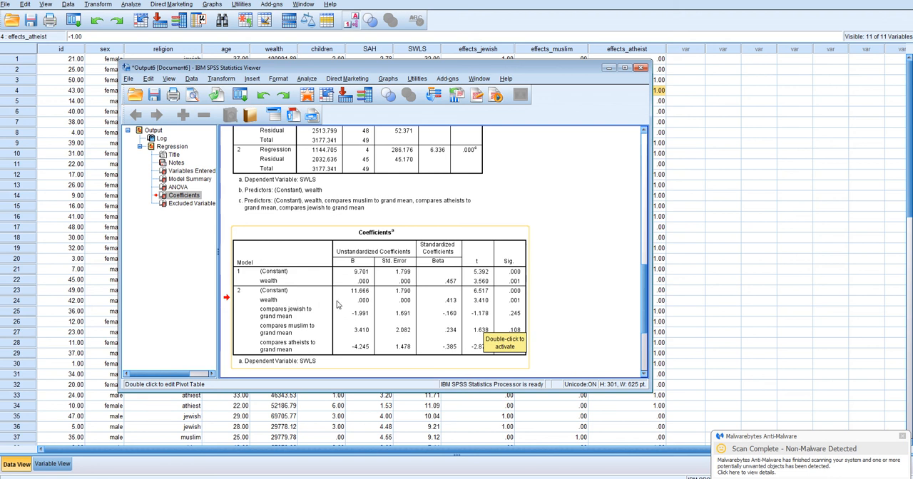
mouse_move(274, 307)
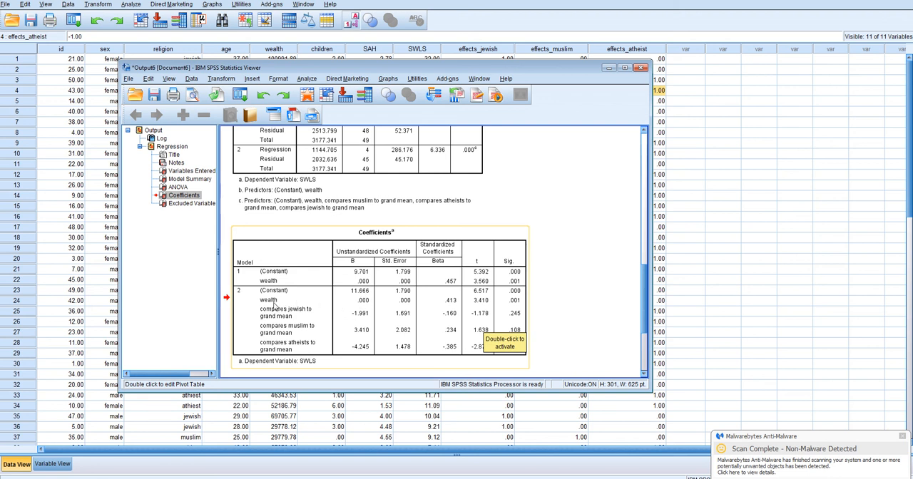
mouse_move(359, 296)
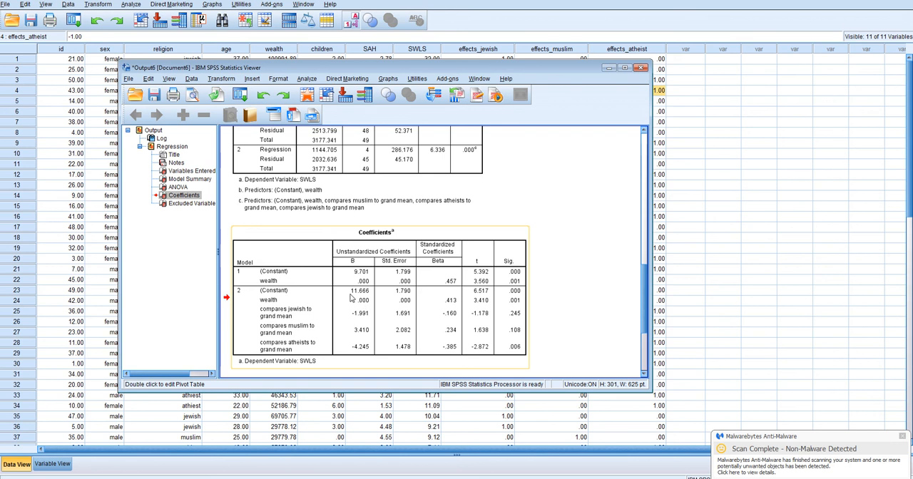
mouse_move(362, 314)
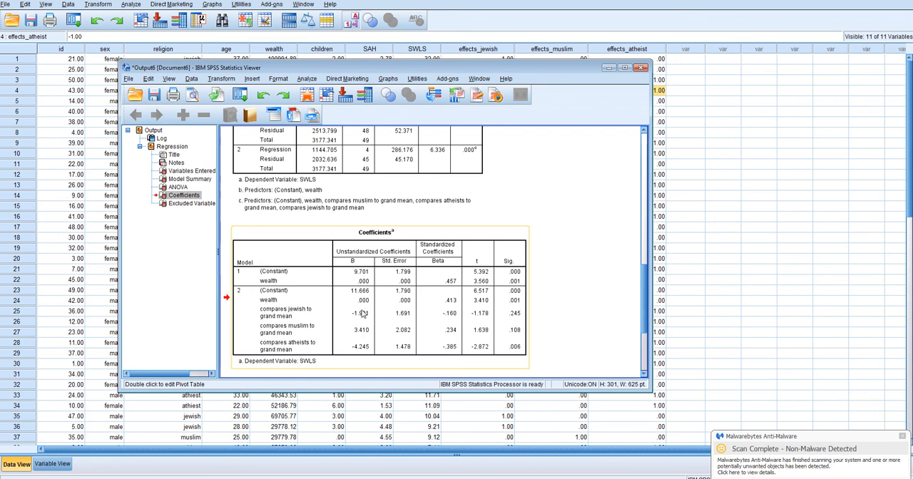
mouse_move(362, 296)
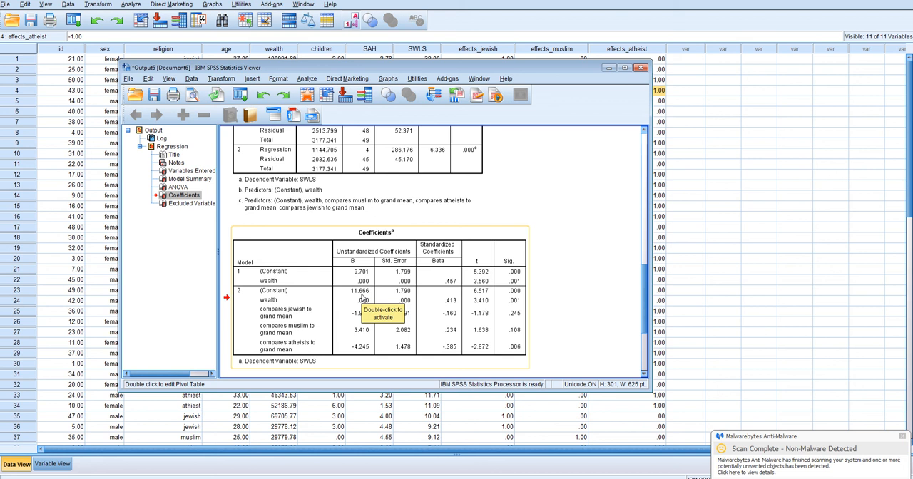
mouse_move(335, 349)
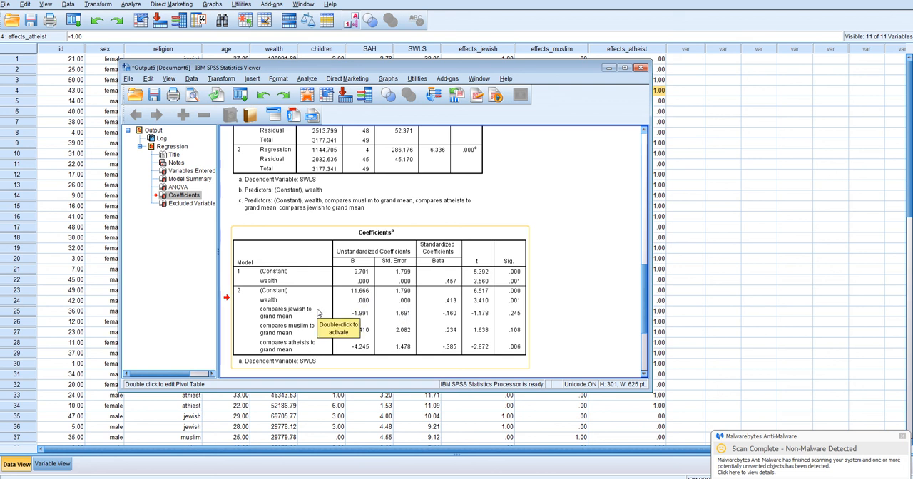
mouse_move(391, 331)
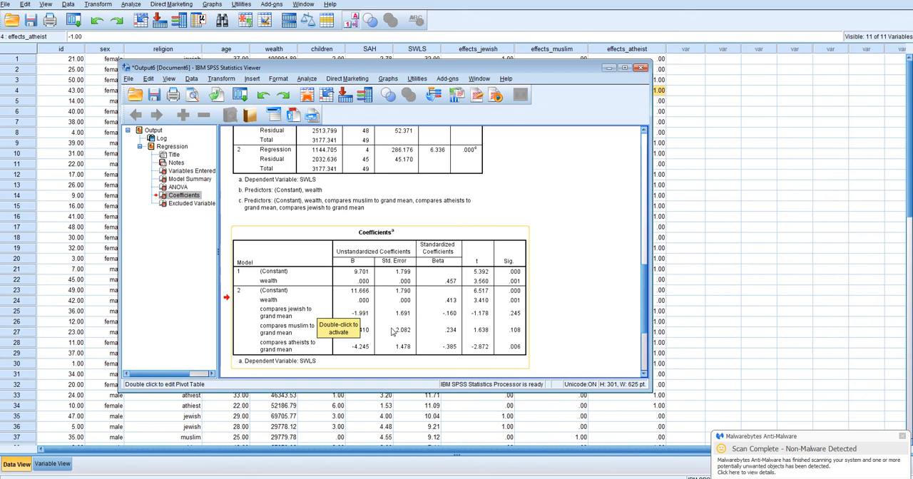
scroll("down", 3)
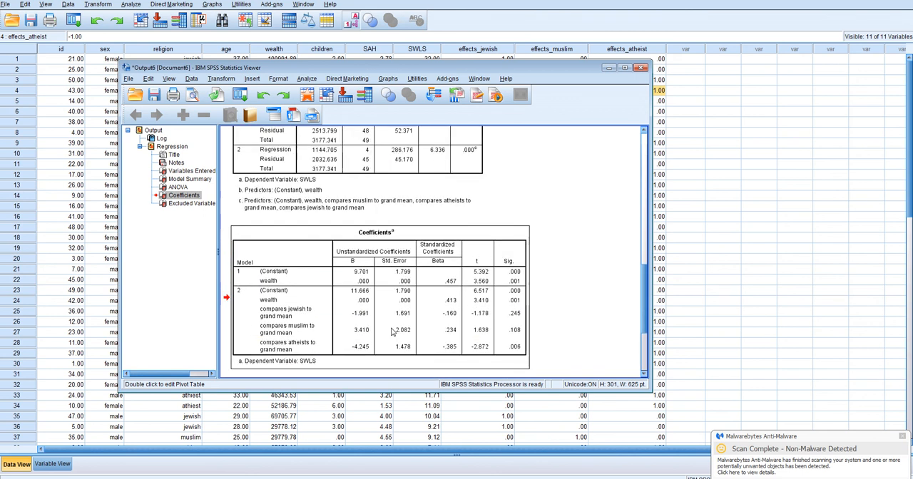
mouse_move(391, 331)
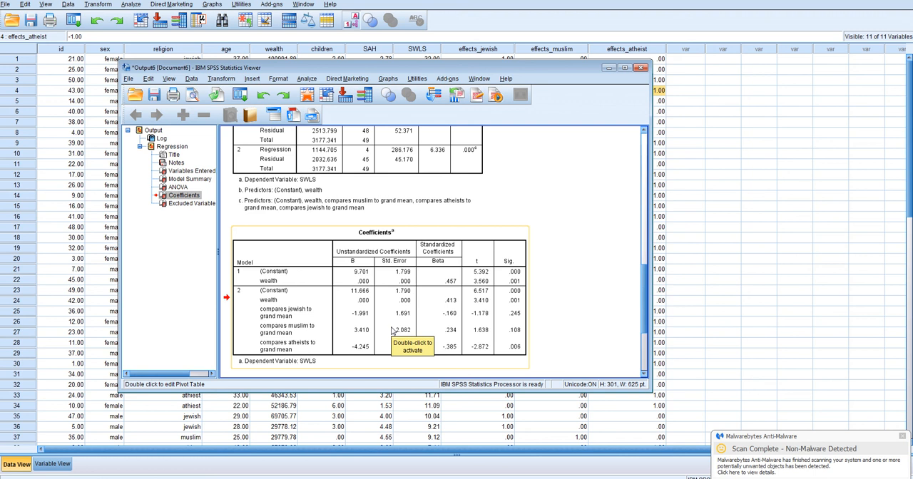